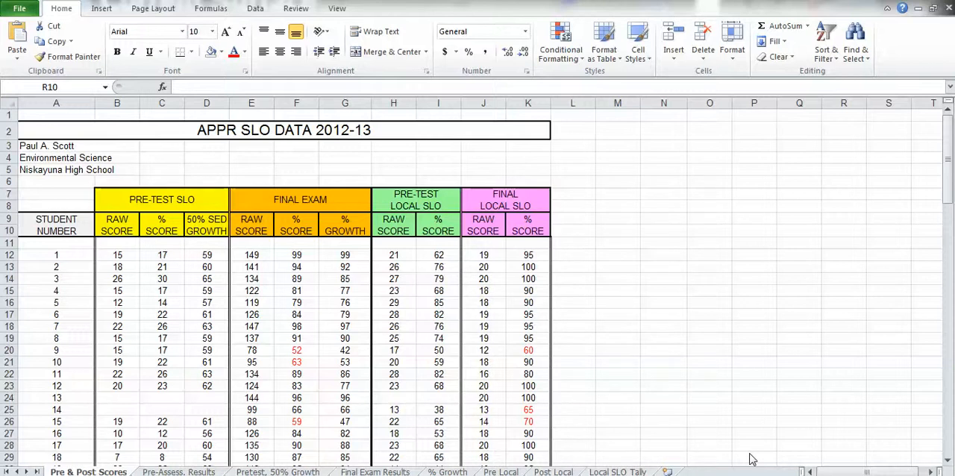
{"action": "mouse_move", "coordinate": [645, 324]}
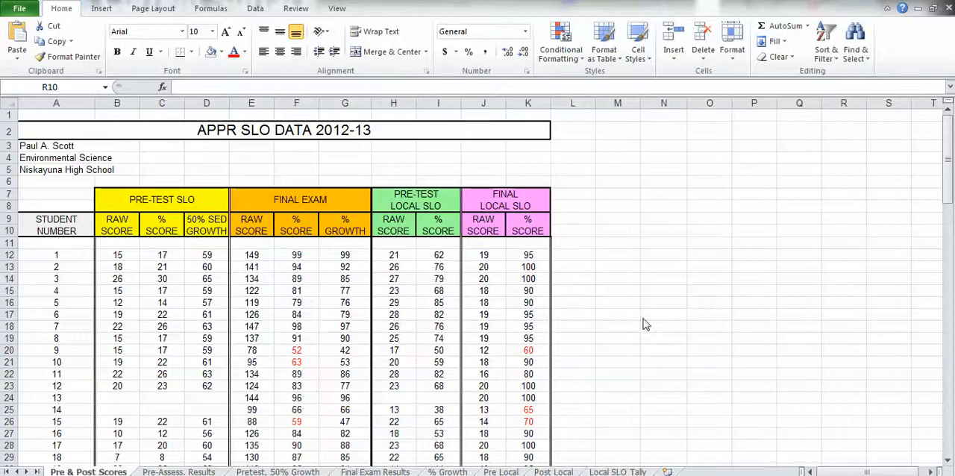
{"action": "mouse_move", "coordinate": [252, 155]}
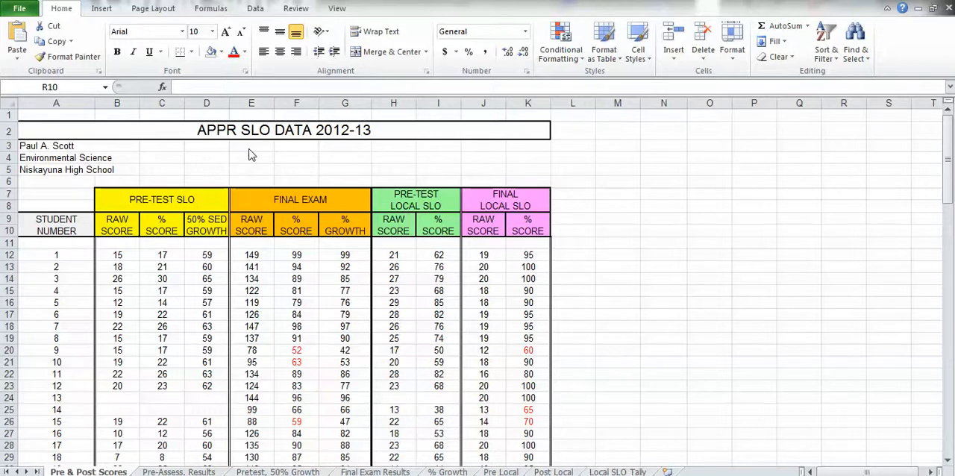
{"action": "mouse_move", "coordinate": [359, 147]}
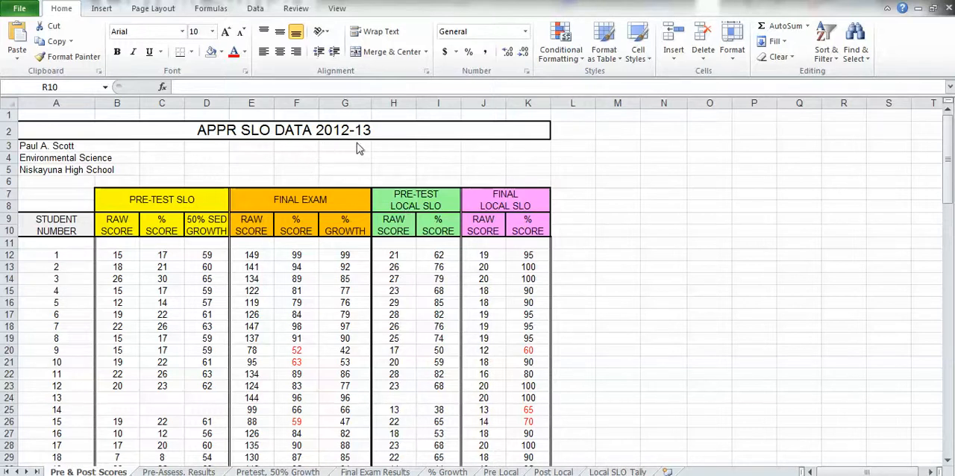
{"action": "mouse_move", "coordinate": [365, 147]}
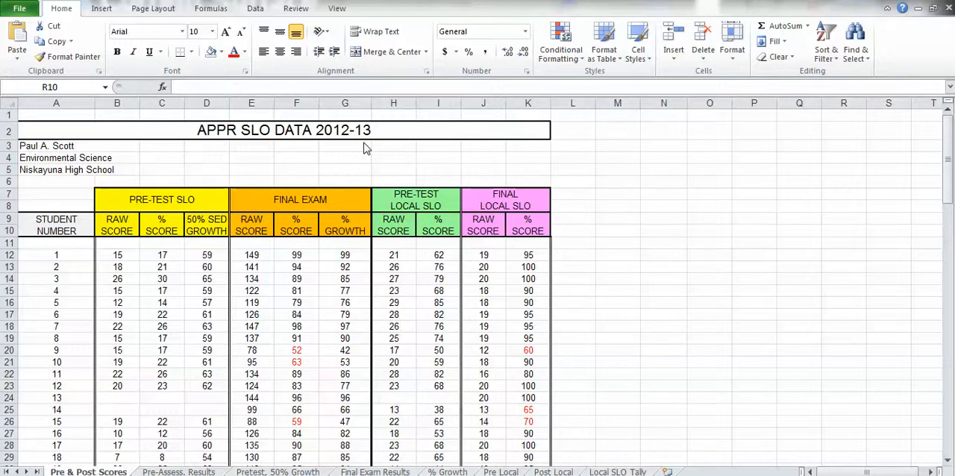
{"action": "mouse_move", "coordinate": [148, 247]}
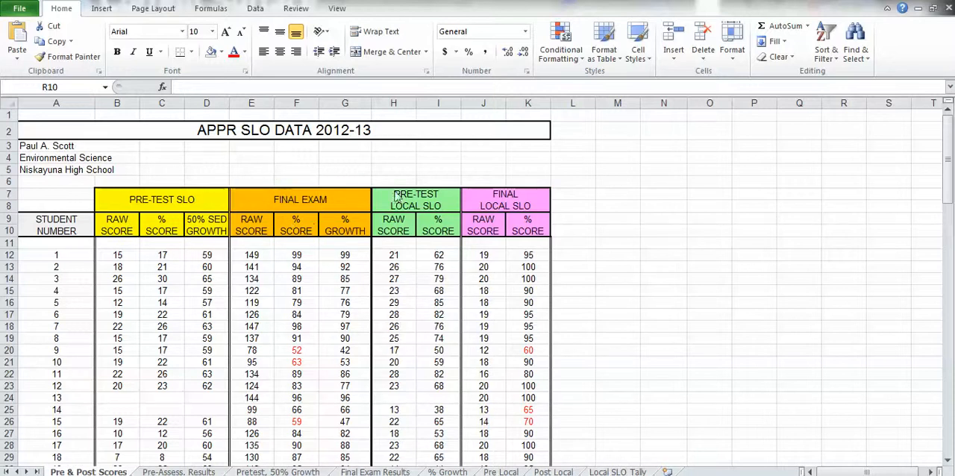
{"action": "mouse_move", "coordinate": [418, 180]}
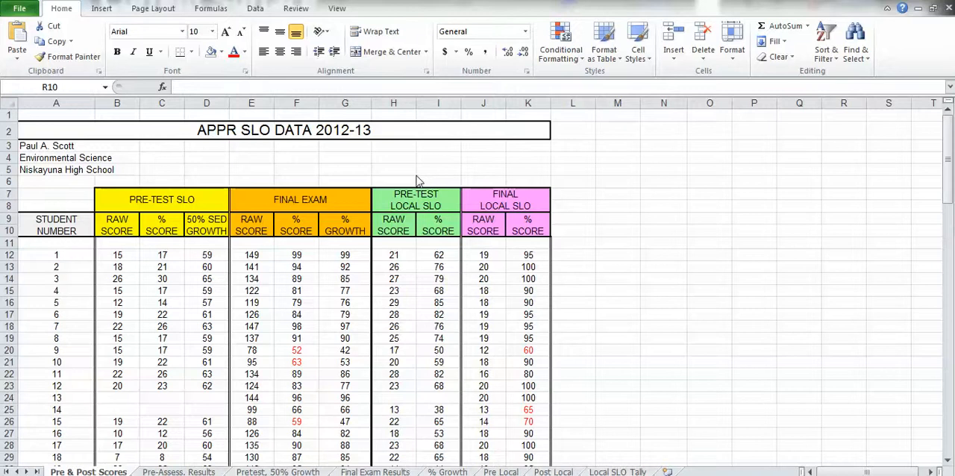
{"action": "mouse_move", "coordinate": [492, 182]}
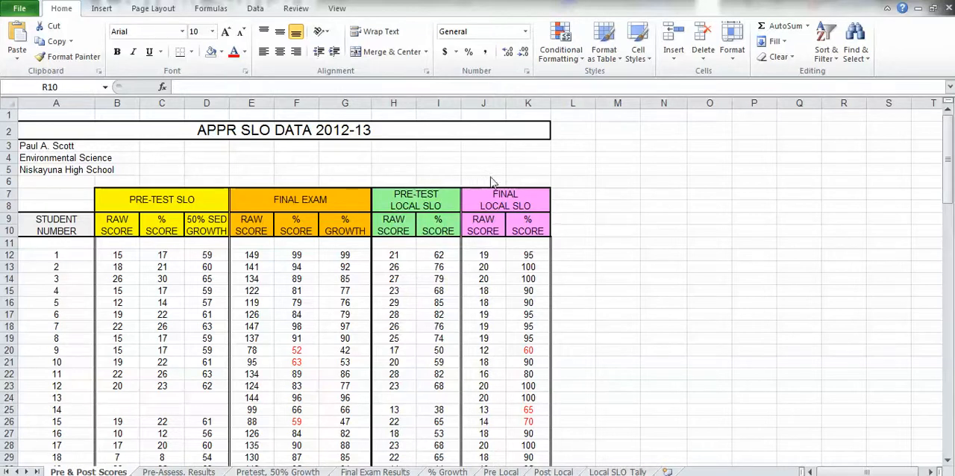
{"action": "mouse_move", "coordinate": [526, 184]}
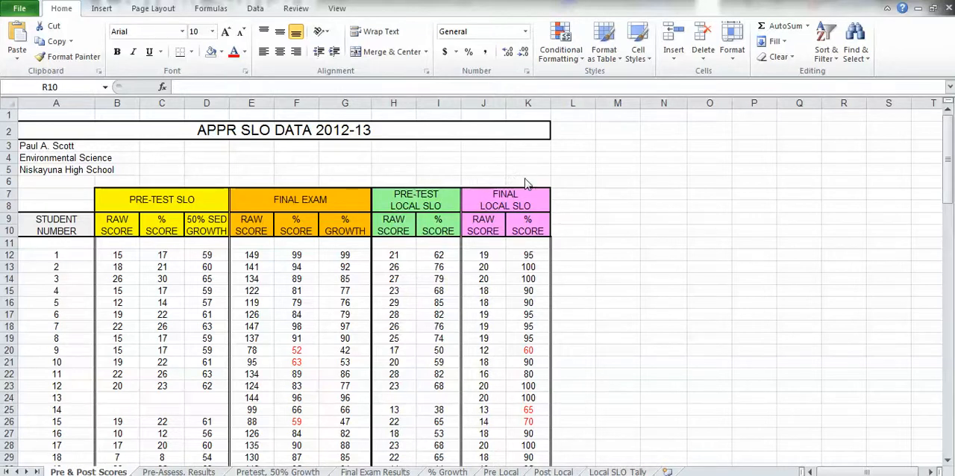
{"action": "mouse_move", "coordinate": [558, 225]}
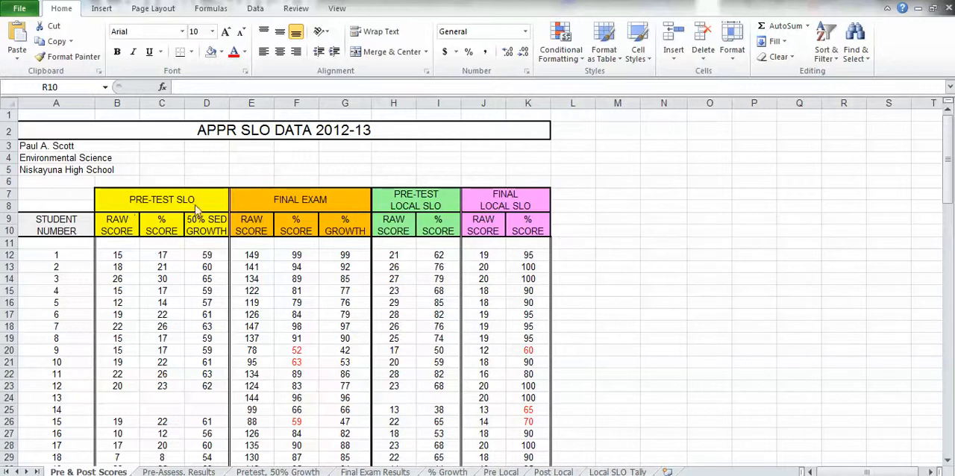
{"action": "mouse_move", "coordinate": [170, 241]}
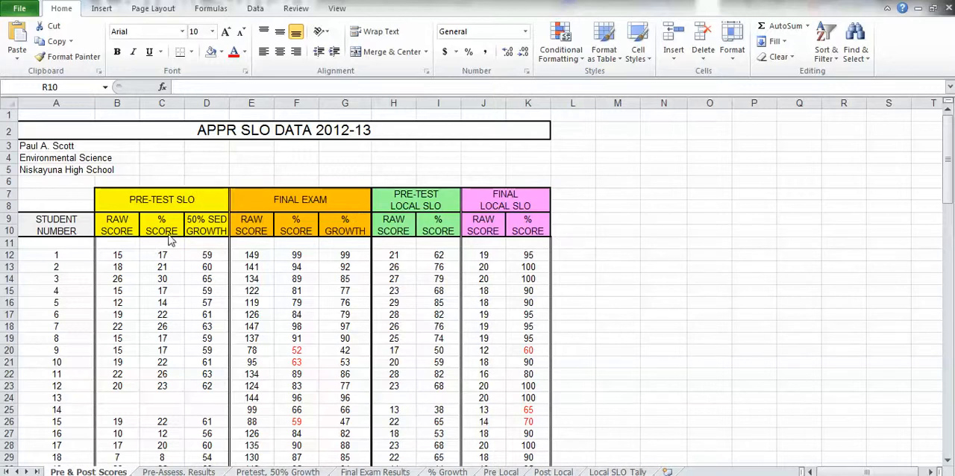
{"action": "mouse_move", "coordinate": [308, 224]}
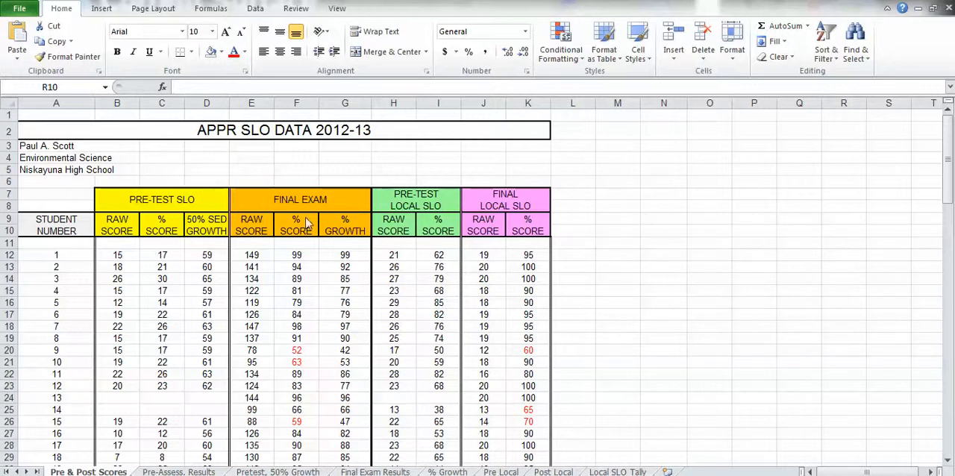
{"action": "mouse_move", "coordinate": [612, 196]}
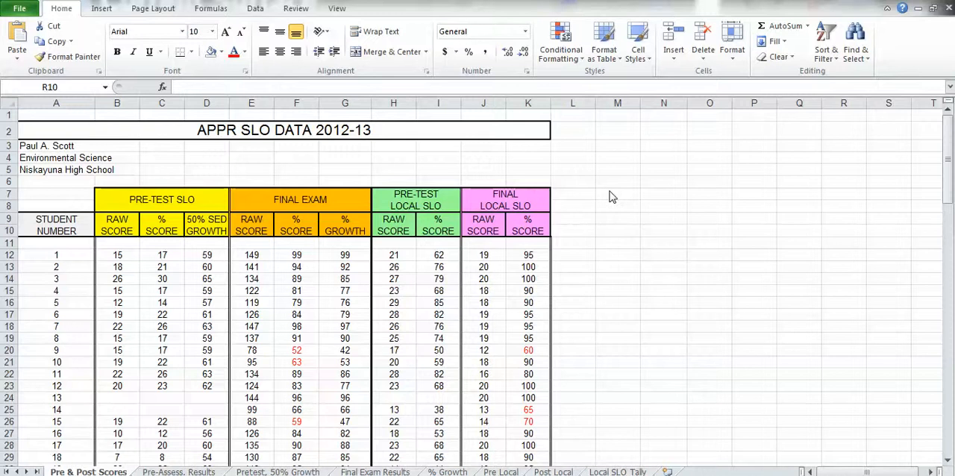
{"action": "mouse_move", "coordinate": [616, 235]}
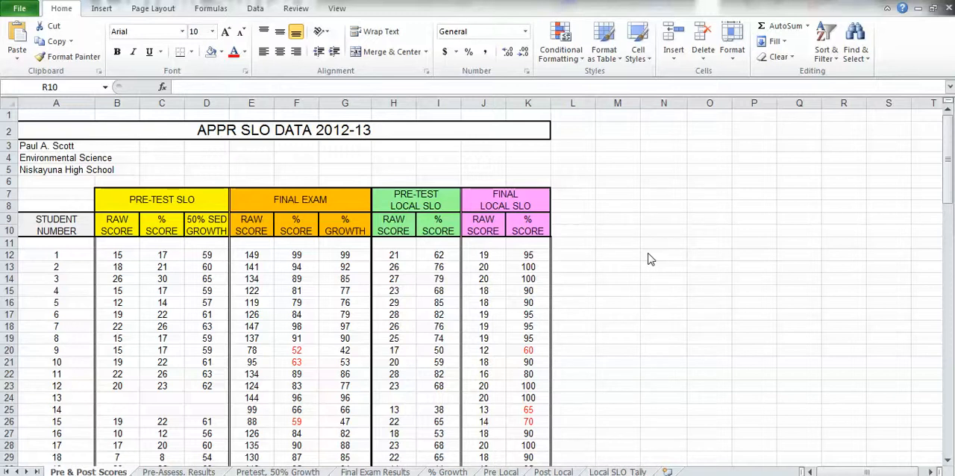
{"action": "mouse_move", "coordinate": [360, 159]}
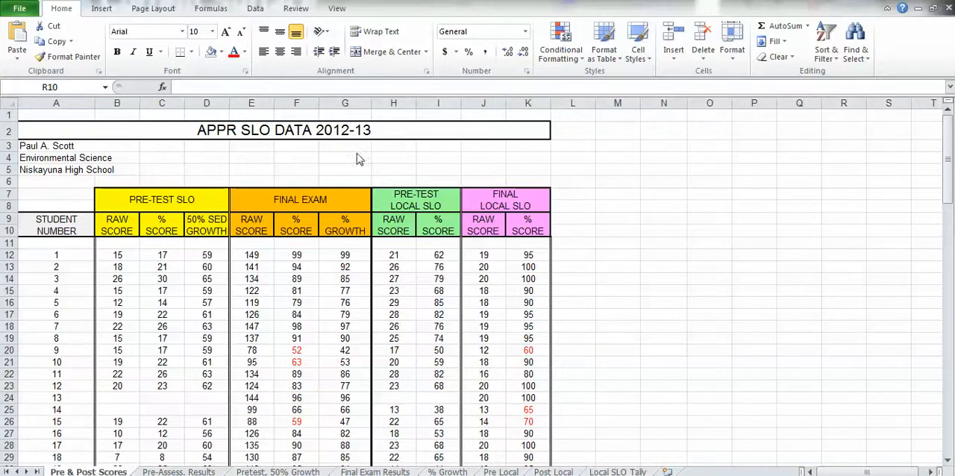
{"action": "mouse_move", "coordinate": [440, 240]}
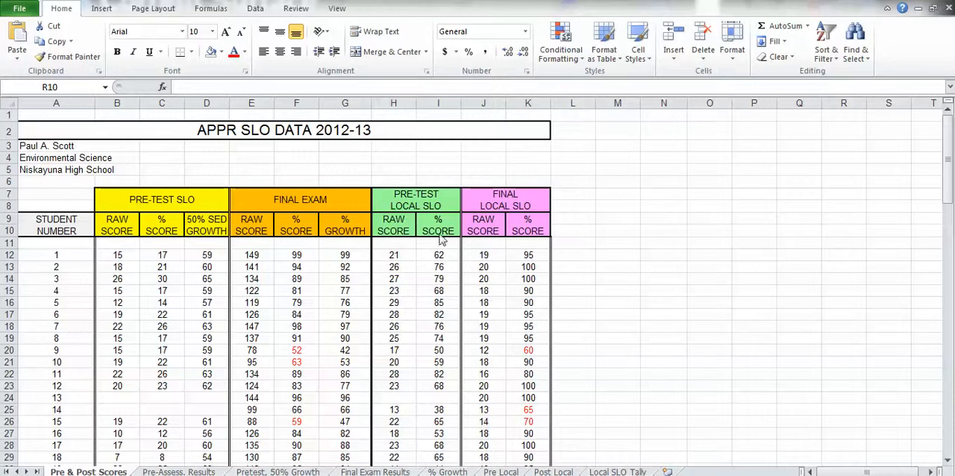
{"action": "mouse_move", "coordinate": [596, 246]}
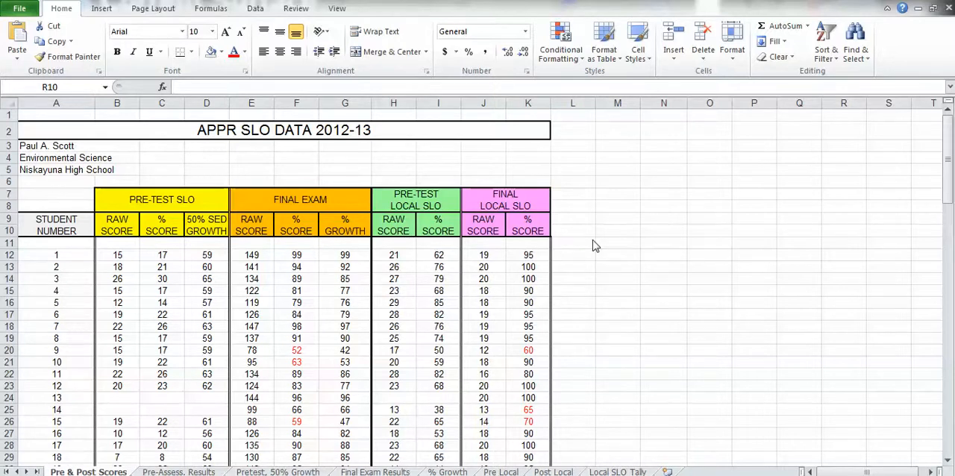
{"action": "mouse_move", "coordinate": [841, 152]}
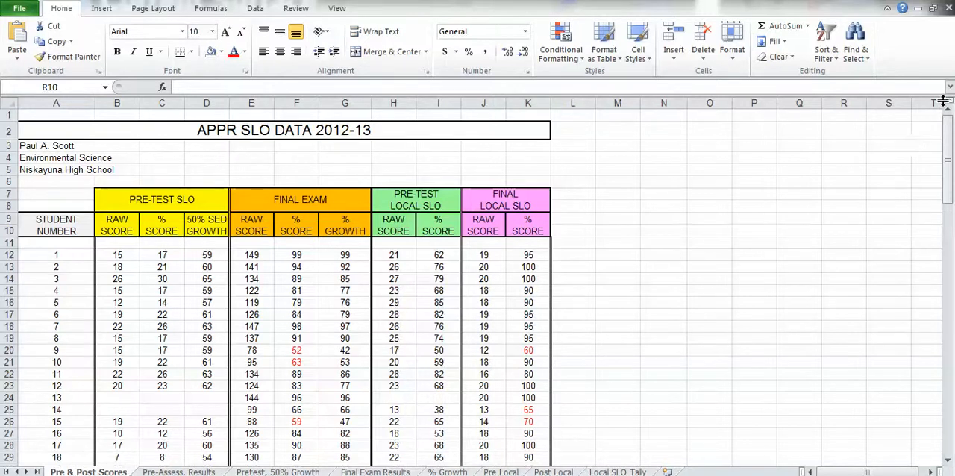
- Split the window below row 10 and scroll the lower pane to the summary rows 93–105
{"action": "left_click", "coordinate": [844, 230]}
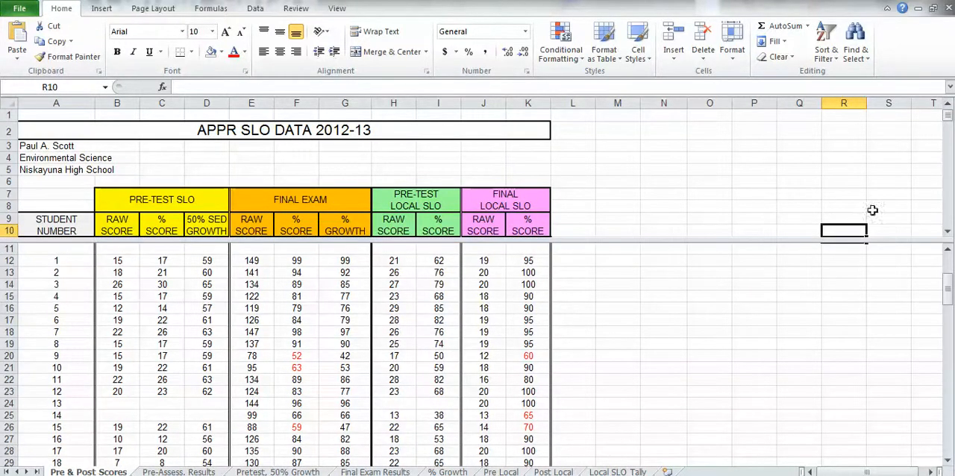
{"action": "mouse_move", "coordinate": [658, 350]}
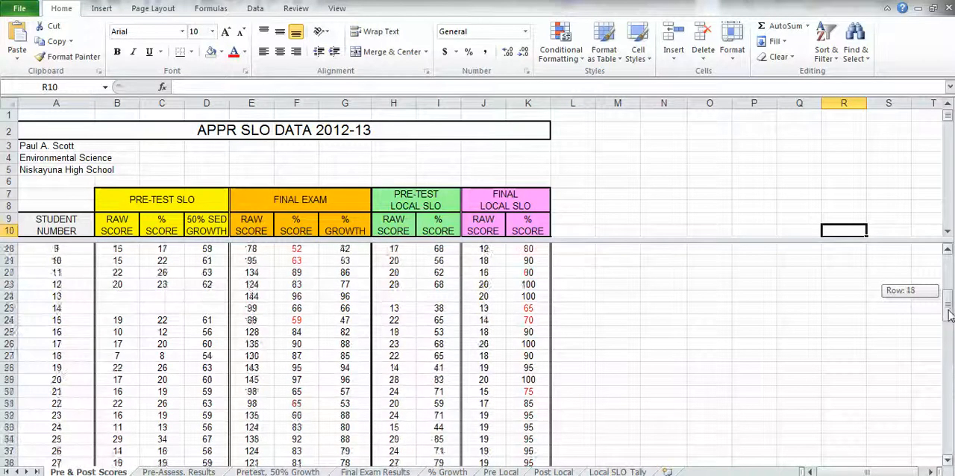
{"action": "scroll", "scroll_direction": "down", "scroll_amount": 3}
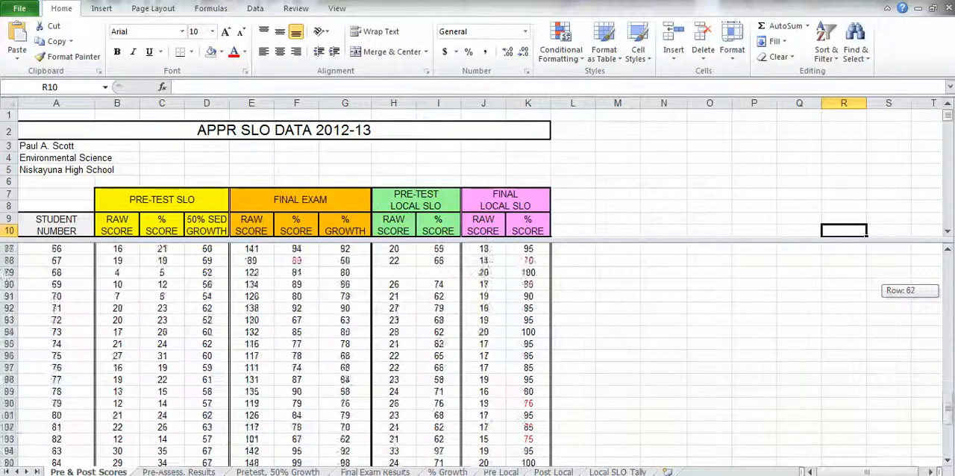
{"action": "scroll", "scroll_direction": "down", "scroll_amount": 3}
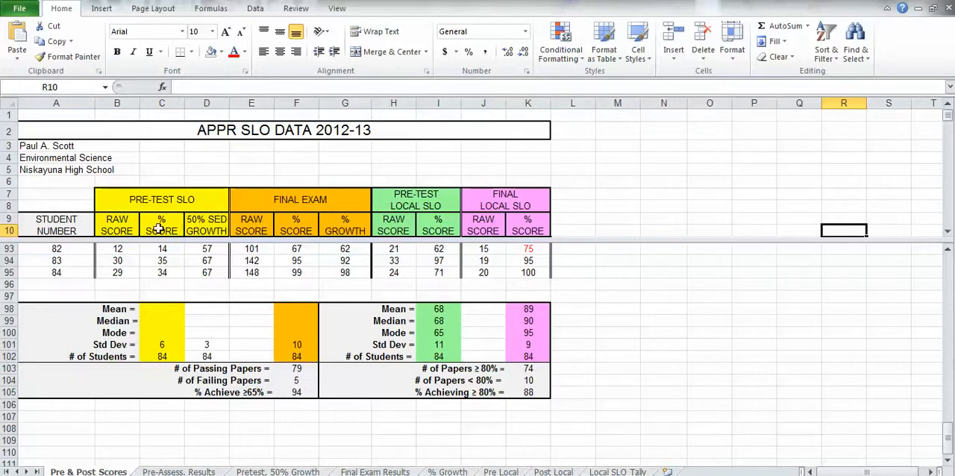
{"action": "mouse_move", "coordinate": [294, 307]}
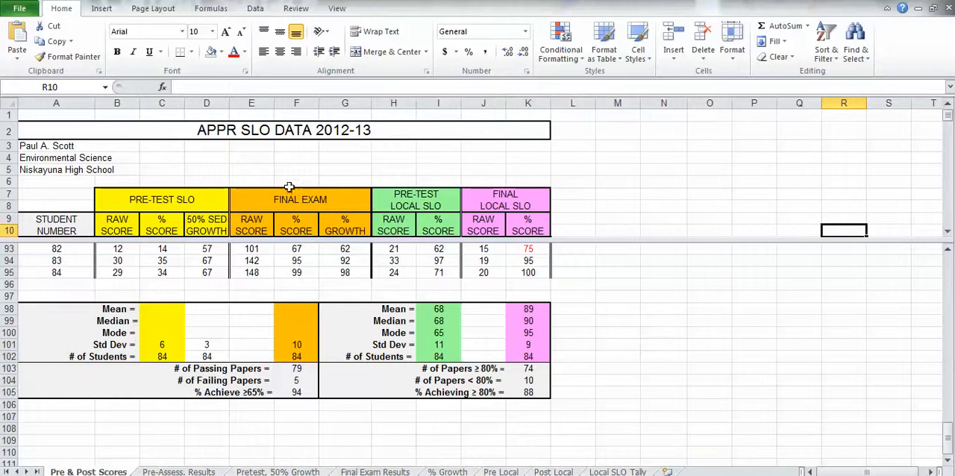
{"action": "mouse_move", "coordinate": [222, 294]}
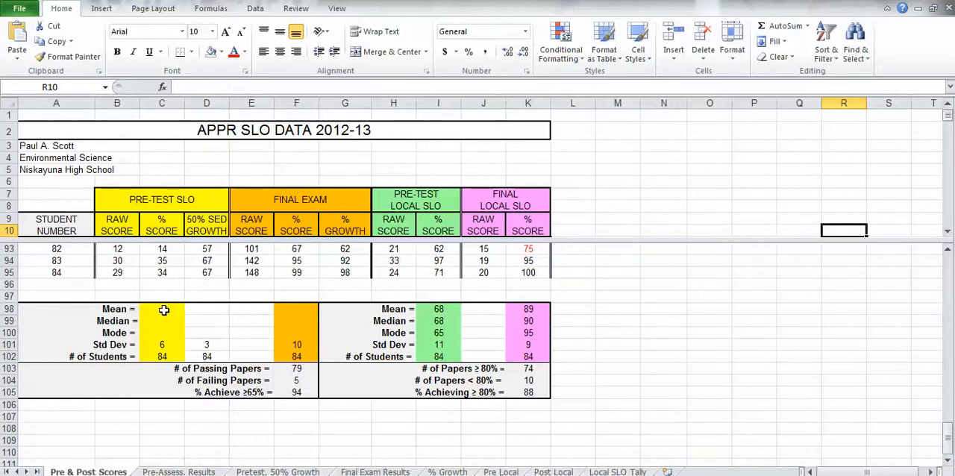
- Begin an =AVERAGE( formula in the pre-test Mean cell C98
{"action": "left_click", "coordinate": [162, 309]}
{"action": "type", "text": "="}
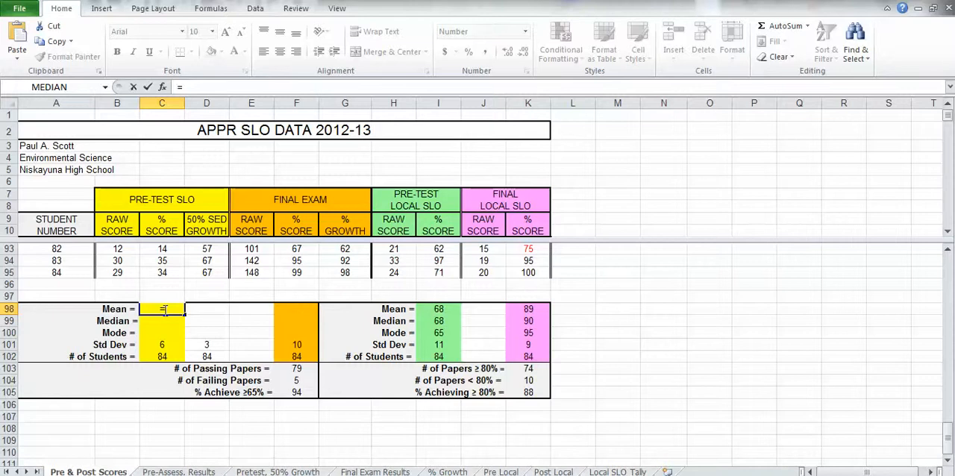
{"action": "type", "text": "aver"}
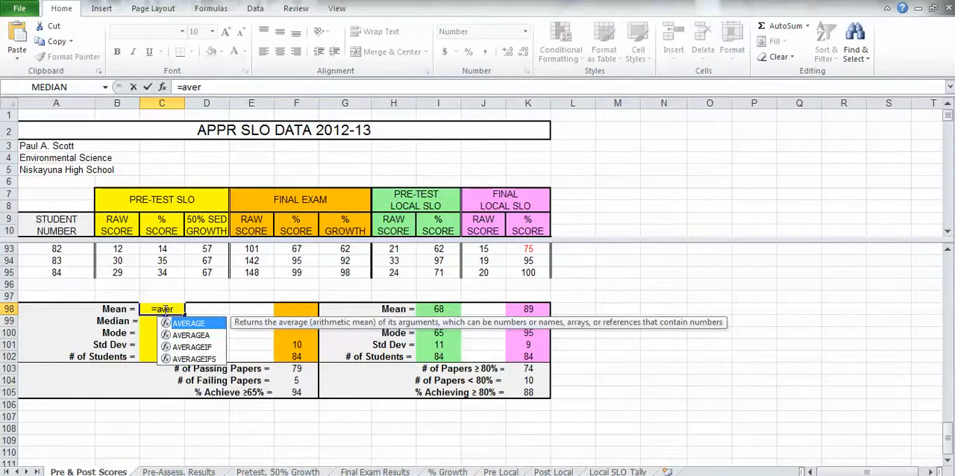
{"action": "mouse_move", "coordinate": [225, 289]}
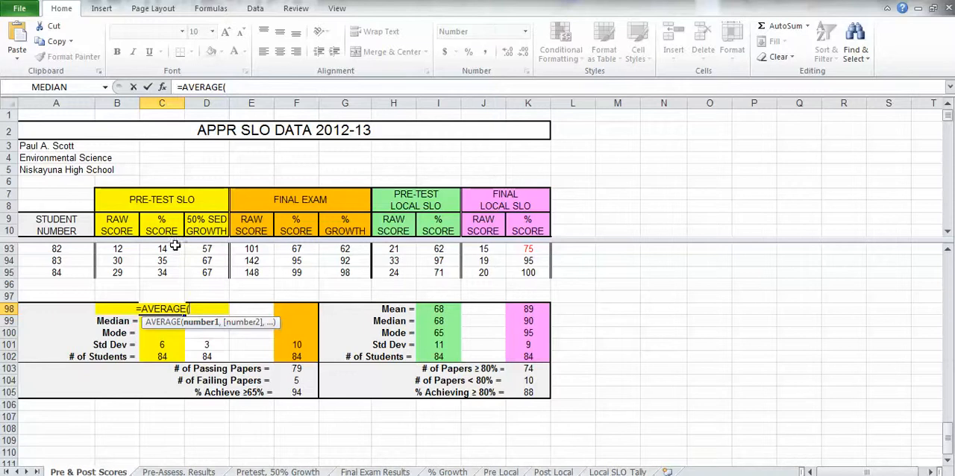
{"action": "mouse_move", "coordinate": [176, 272]}
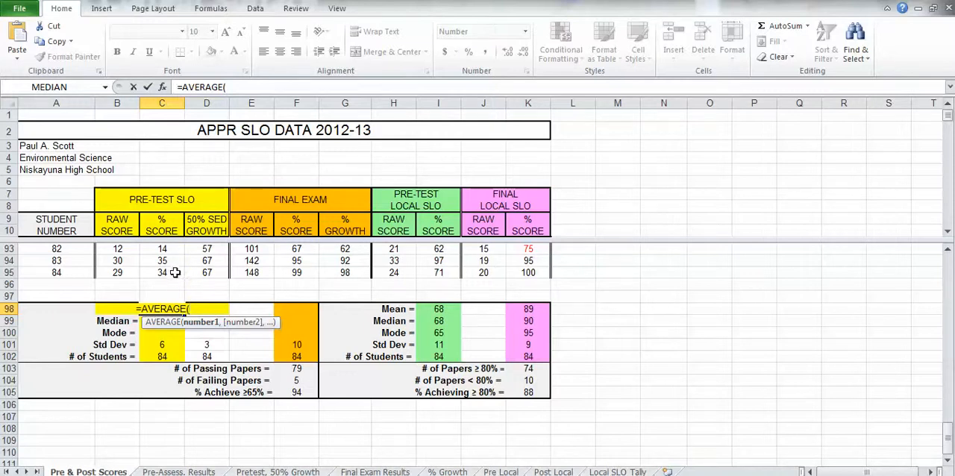
- Complete =AVERAGE(C12:C95) in C98, giving a pre-test mean near 19.35
{"action": "left_click", "coordinate": [162, 272]}
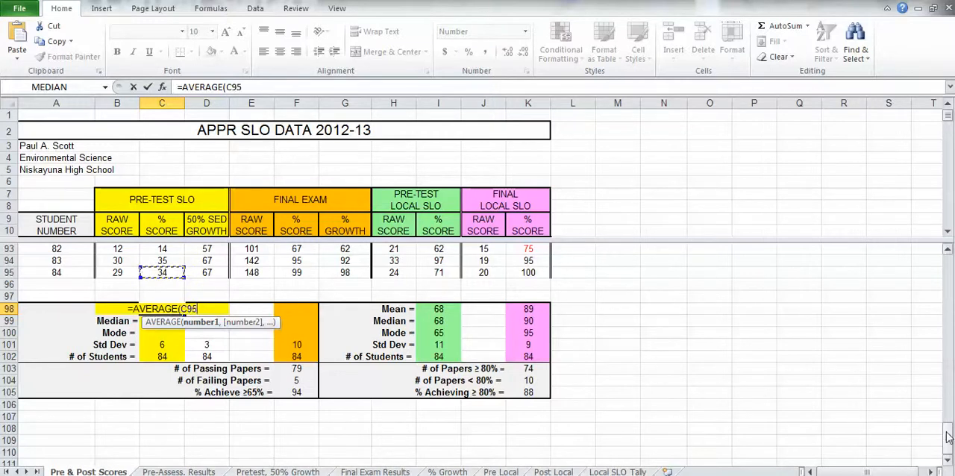
{"action": "scroll", "scroll_direction": "up", "scroll_amount": 3}
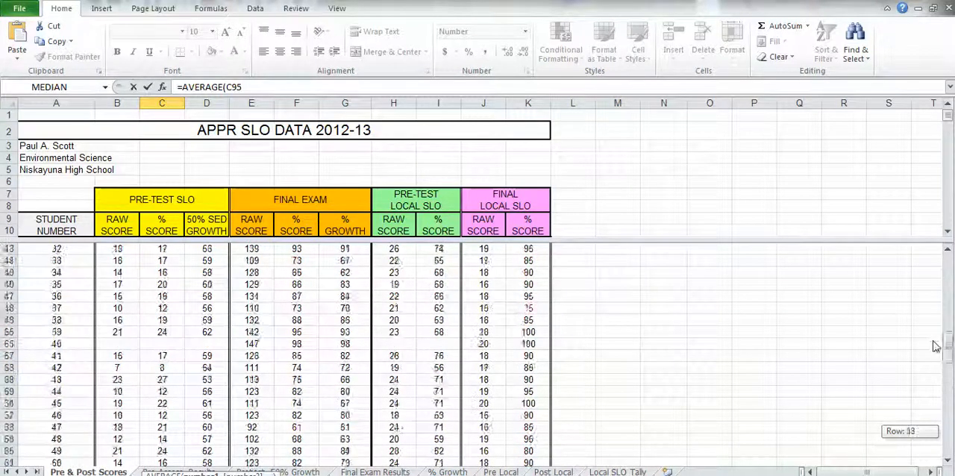
{"action": "scroll", "scroll_direction": "up", "scroll_amount": 3}
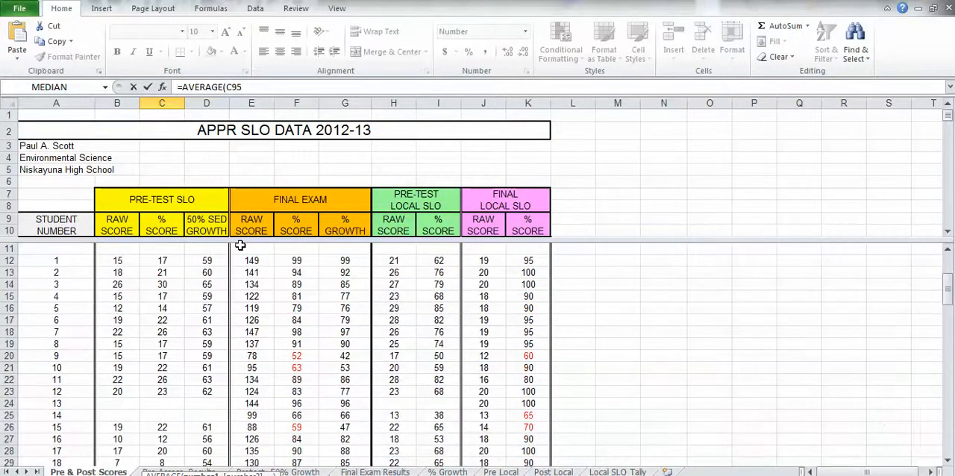
{"action": "mouse_move", "coordinate": [181, 259]}
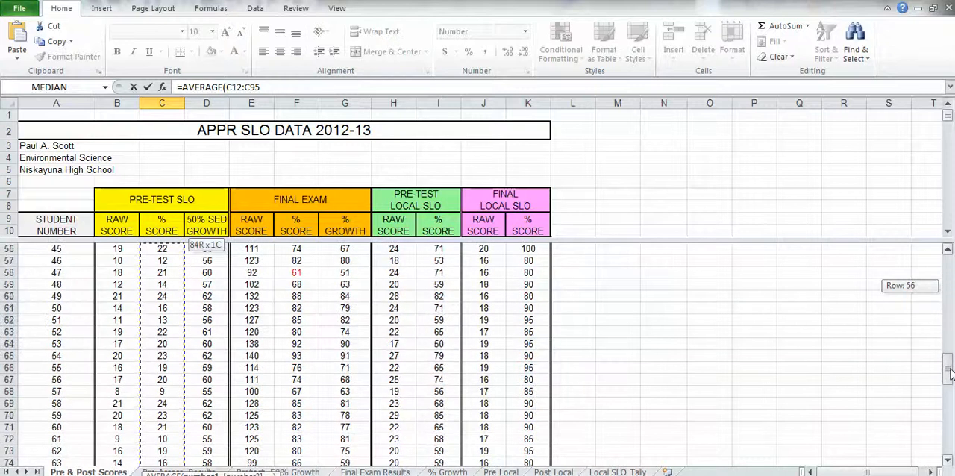
{"action": "scroll", "scroll_direction": "down", "scroll_amount": 3}
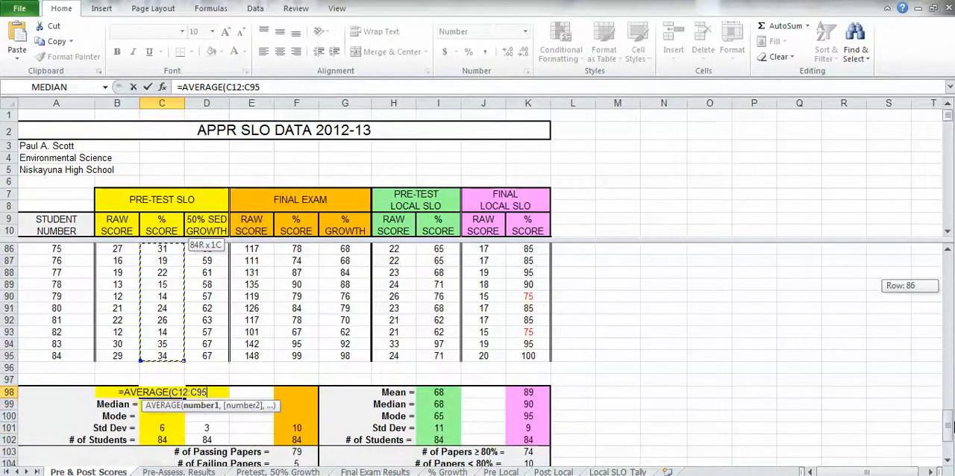
{"action": "scroll", "scroll_direction": "down", "scroll_amount": 3}
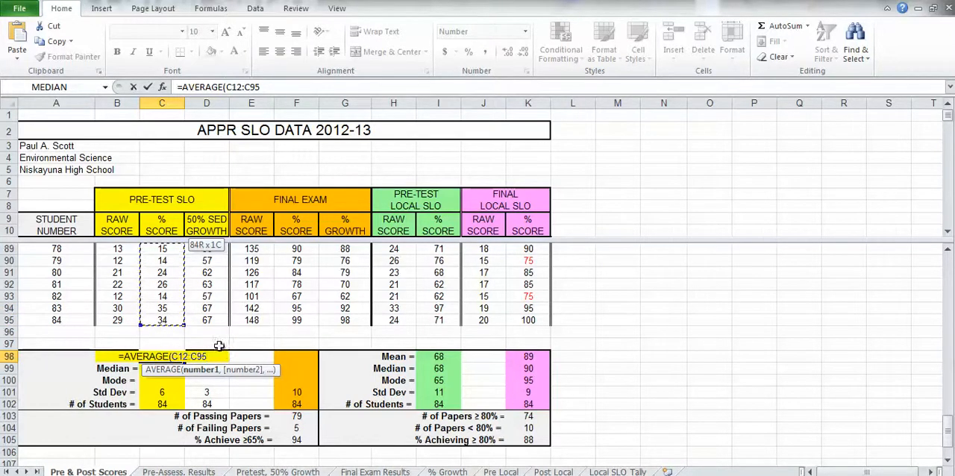
{"action": "key", "text": "Return"}
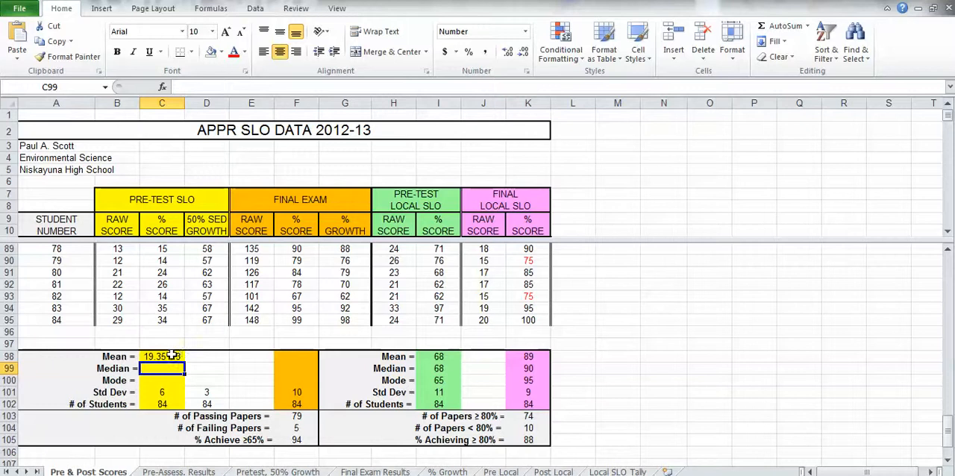
- Re-enter the AVERAGE formula in C98, then clear it back to just an equals sign
{"action": "left_click", "coordinate": [162, 356]}
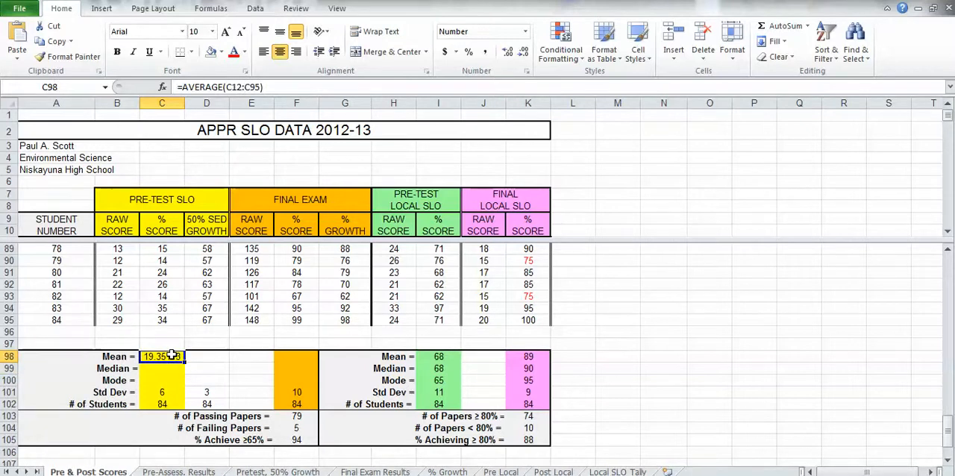
{"action": "double_click", "coordinate": [162, 356]}
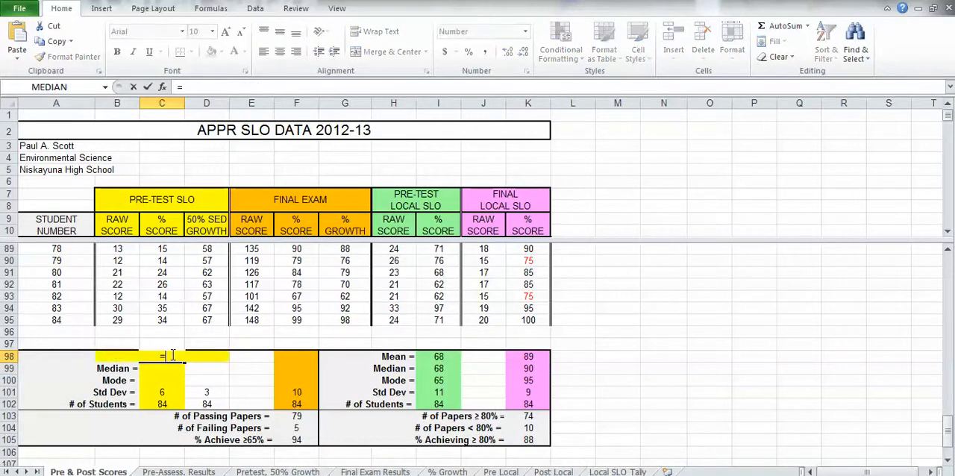
{"action": "type", "text": "a"}
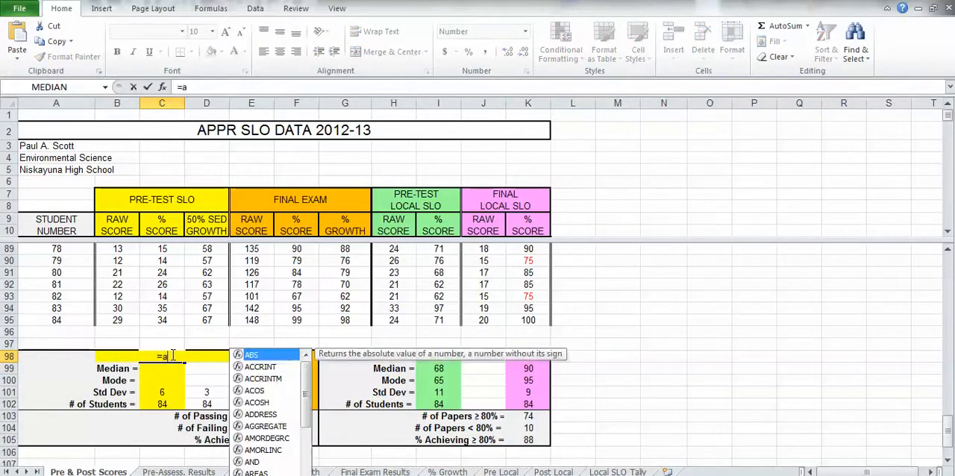
{"action": "type", "text": "ver"}
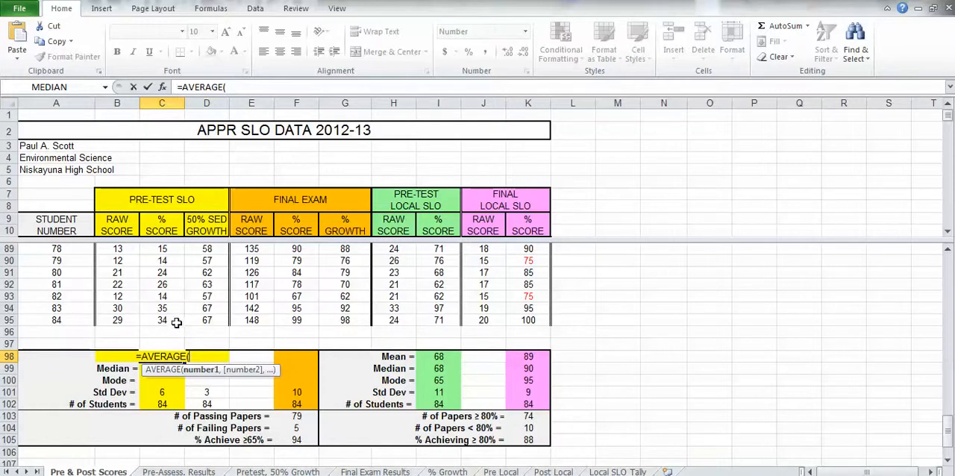
{"action": "left_click", "coordinate": [161, 320]}
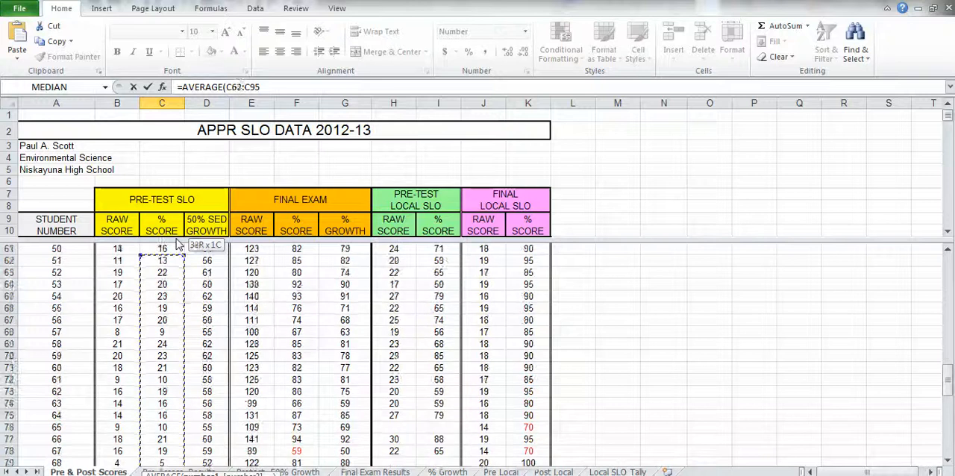
{"action": "scroll", "scroll_direction": "up", "scroll_amount": 3}
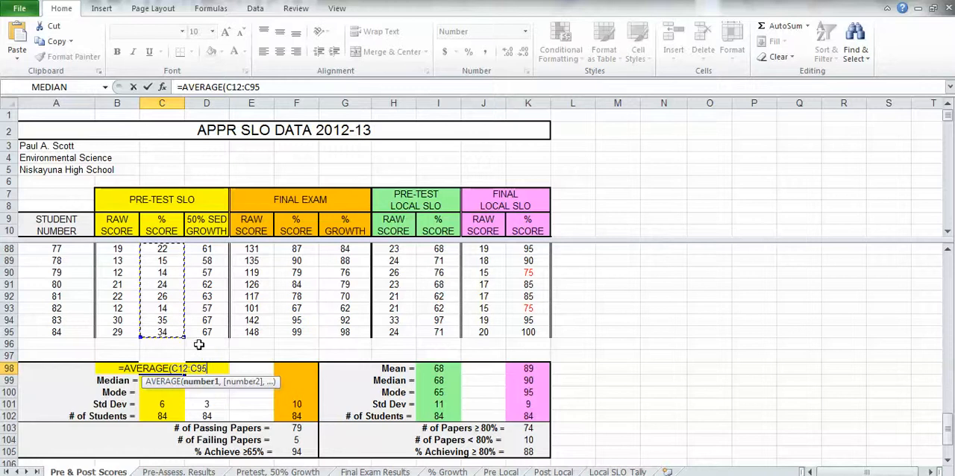
{"action": "key", "text": "Return"}
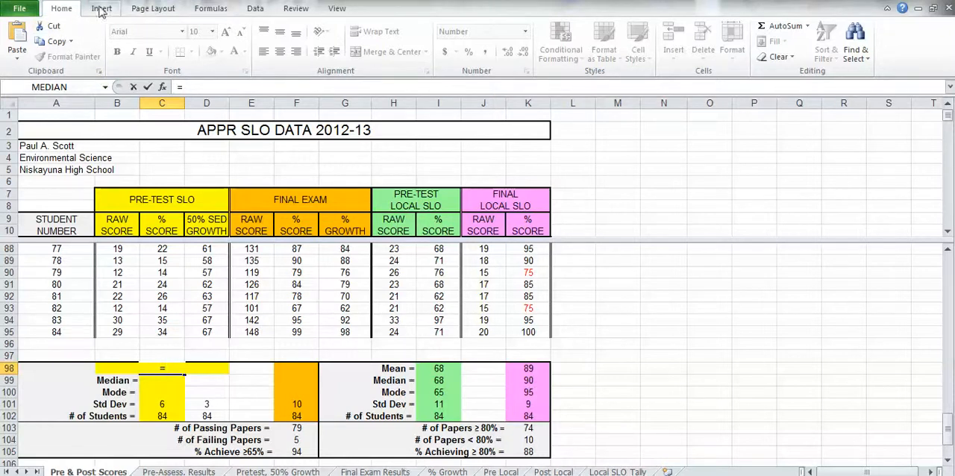
{"action": "mouse_move", "coordinate": [153, 8]}
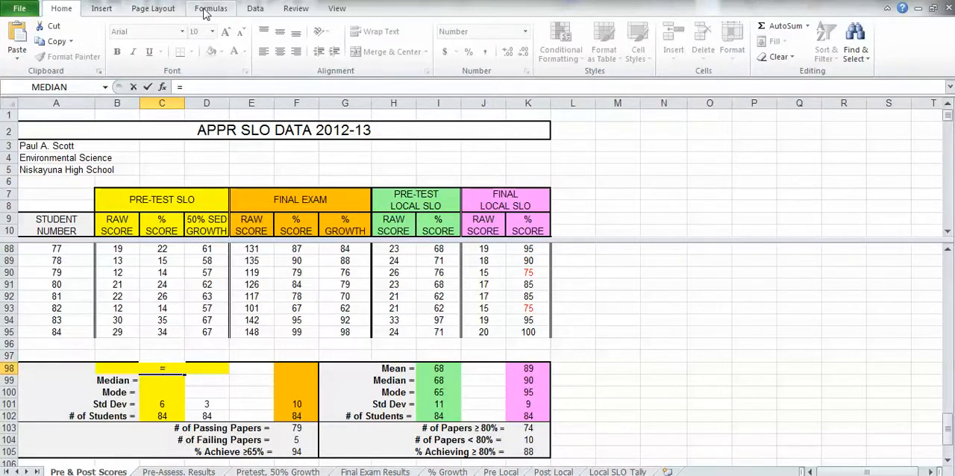
- Show the Statistical function list under Formulas > More Functions
{"action": "left_click", "coordinate": [211, 8]}
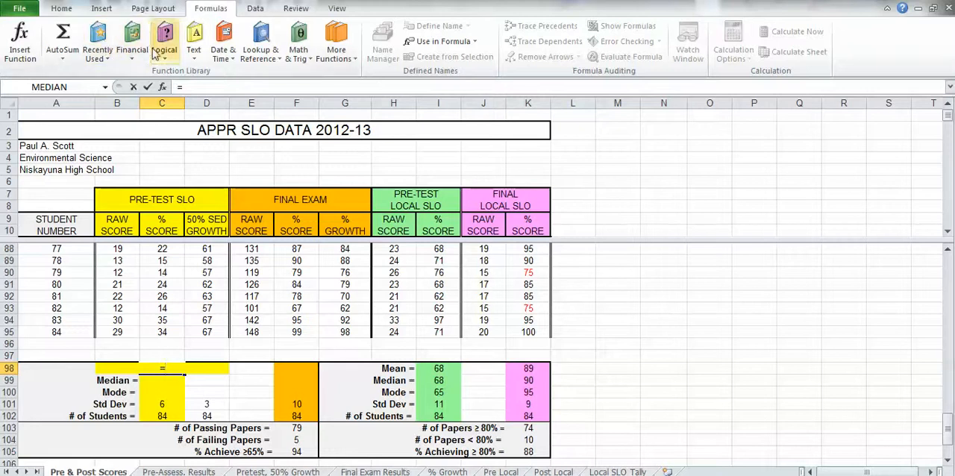
{"action": "mouse_move", "coordinate": [224, 41]}
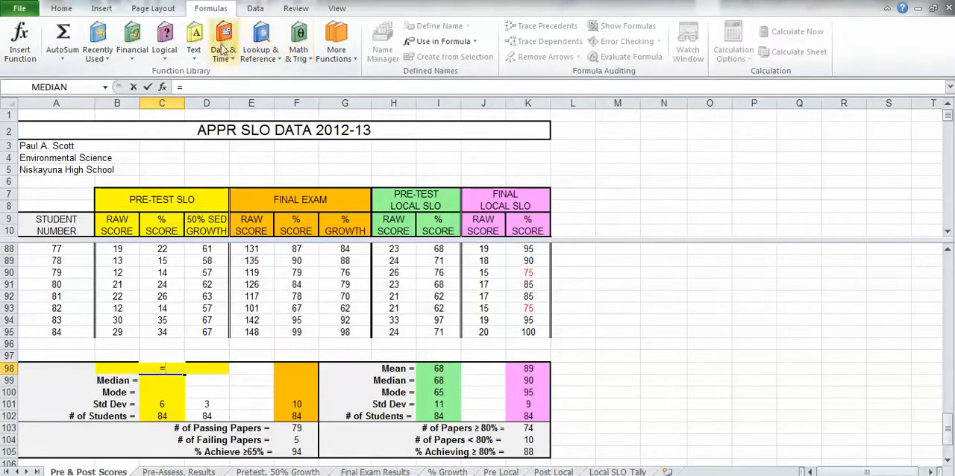
{"action": "mouse_move", "coordinate": [336, 41]}
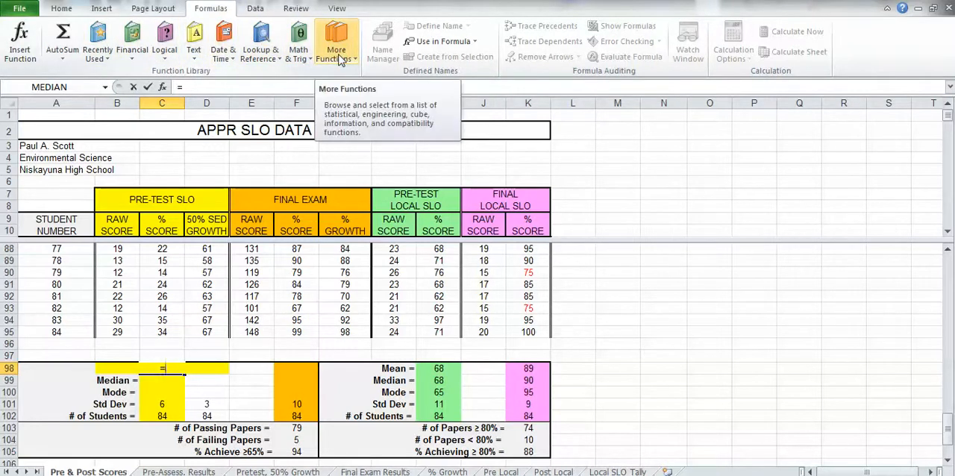
{"action": "left_click", "coordinate": [336, 41]}
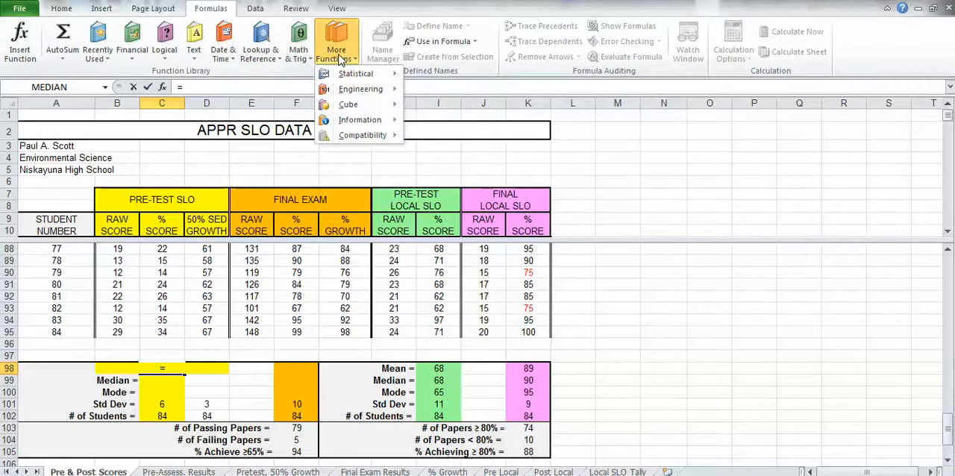
{"action": "left_click", "coordinate": [356, 74]}
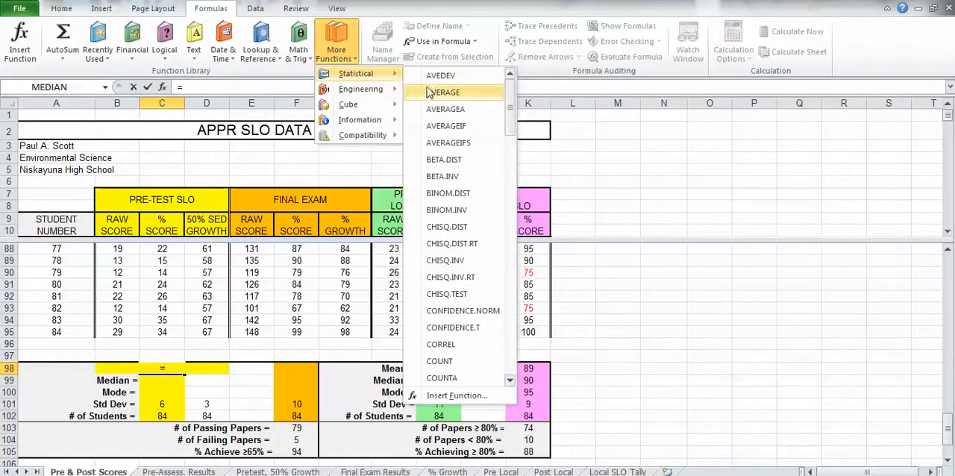
- Insert AVERAGE over C12:C95 into C98 via the function dialog, showing 19.35113
{"action": "left_click", "coordinate": [445, 92]}
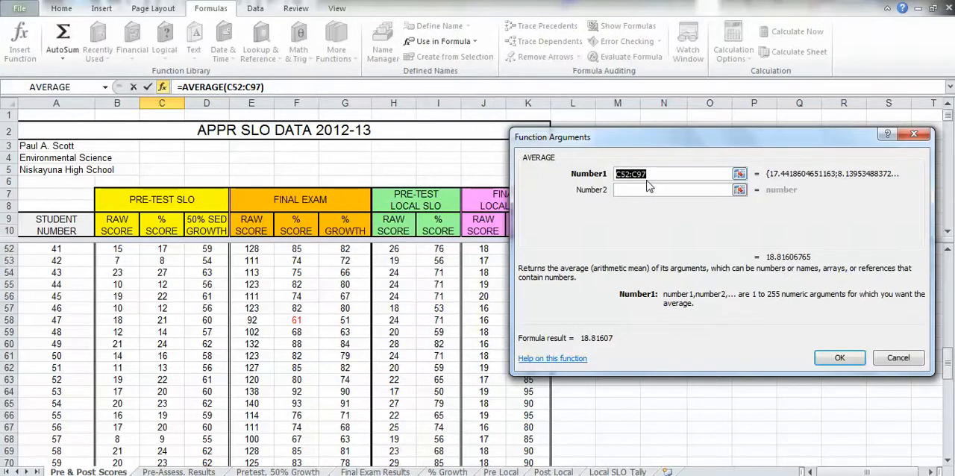
{"action": "mouse_move", "coordinate": [643, 217]}
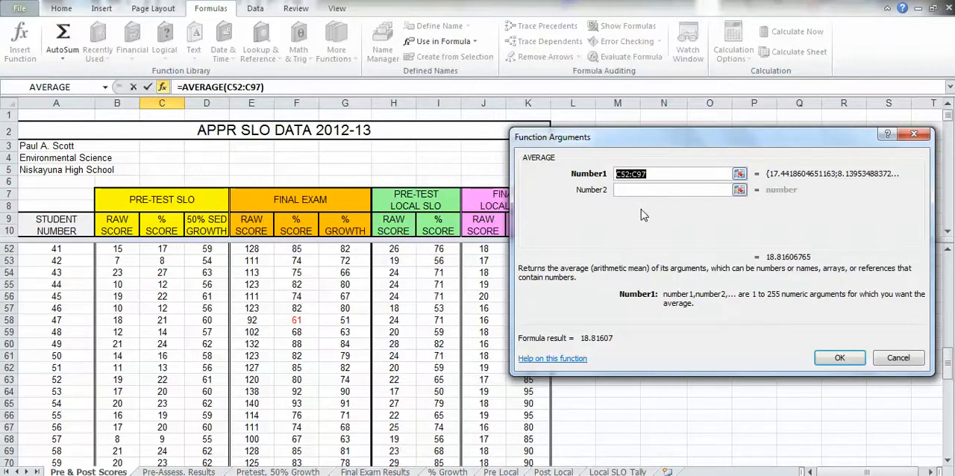
{"action": "mouse_move", "coordinate": [721, 215]}
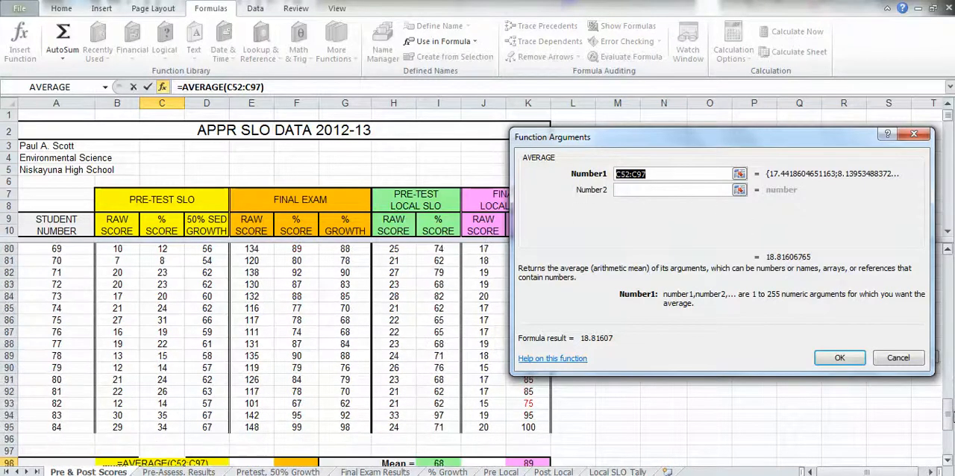
{"action": "scroll", "scroll_direction": "down", "scroll_amount": 3}
{"action": "type", "text": "C95"}
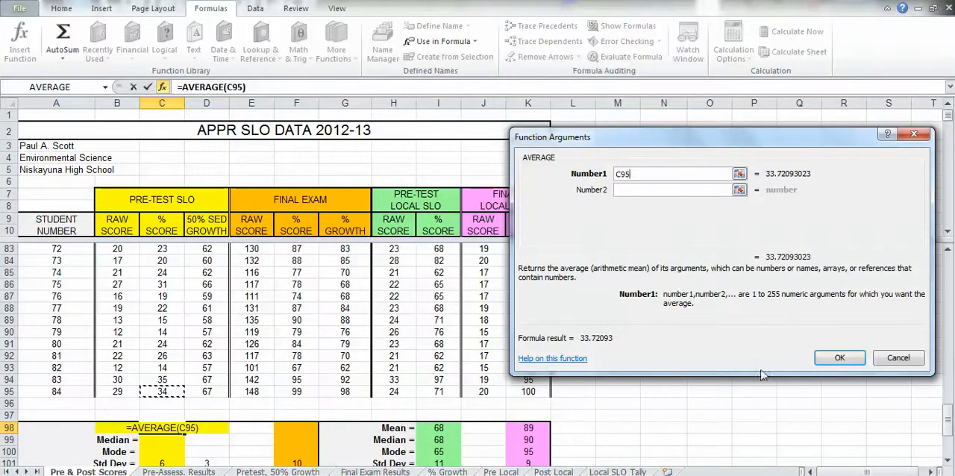
{"action": "mouse_move", "coordinate": [178, 380]}
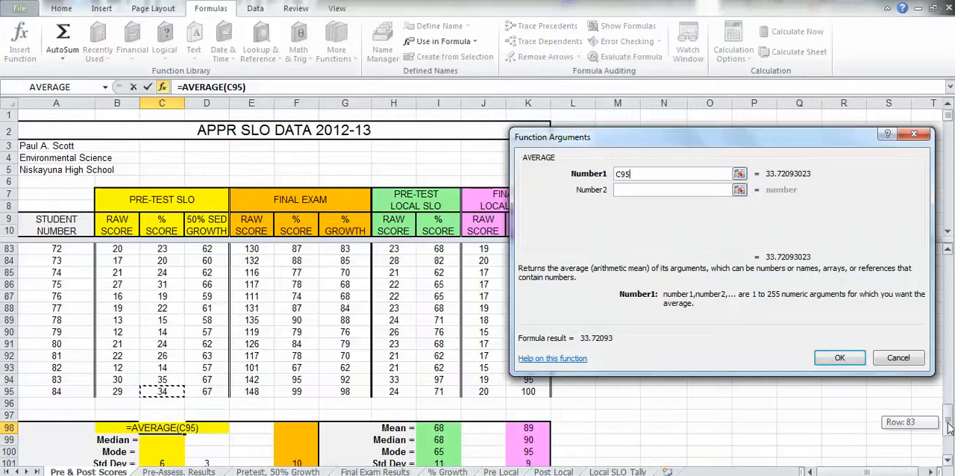
{"action": "scroll", "scroll_direction": "up", "scroll_amount": 3}
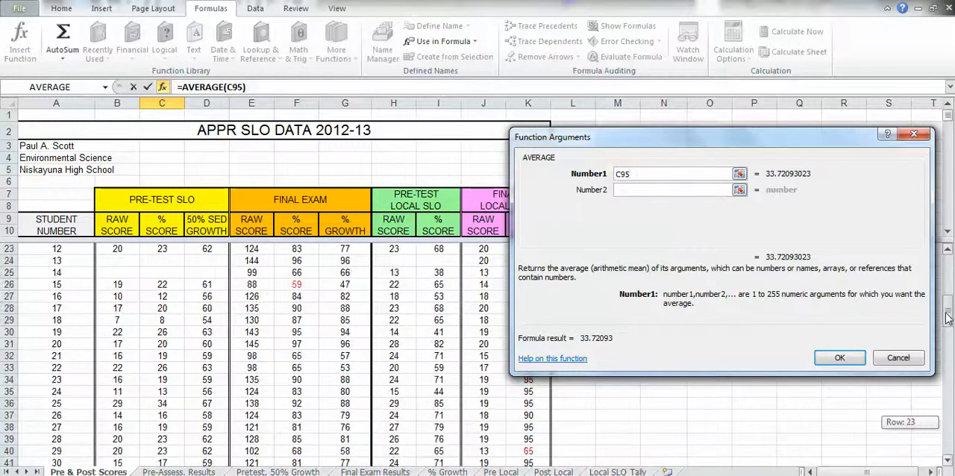
{"action": "scroll", "scroll_direction": "up", "scroll_amount": 3}
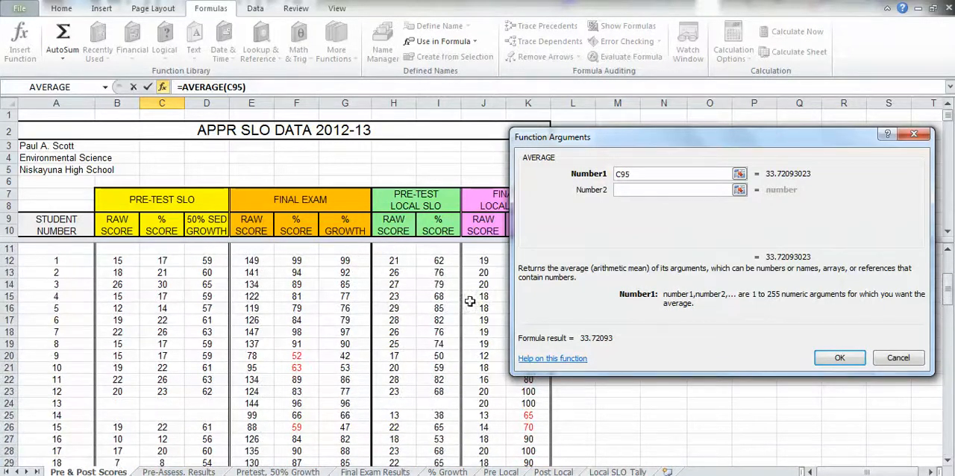
{"action": "mouse_move", "coordinate": [171, 259]}
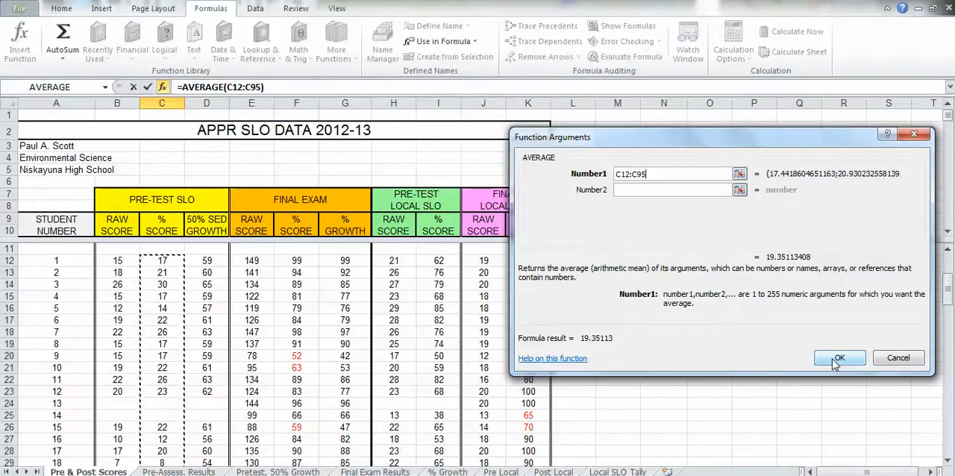
{"action": "left_click", "coordinate": [839, 358]}
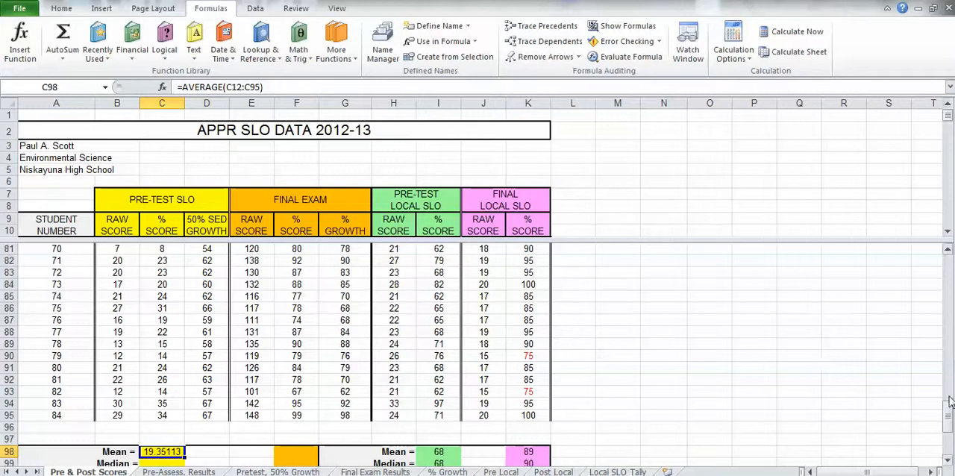
{"action": "scroll", "scroll_direction": "down", "scroll_amount": 3}
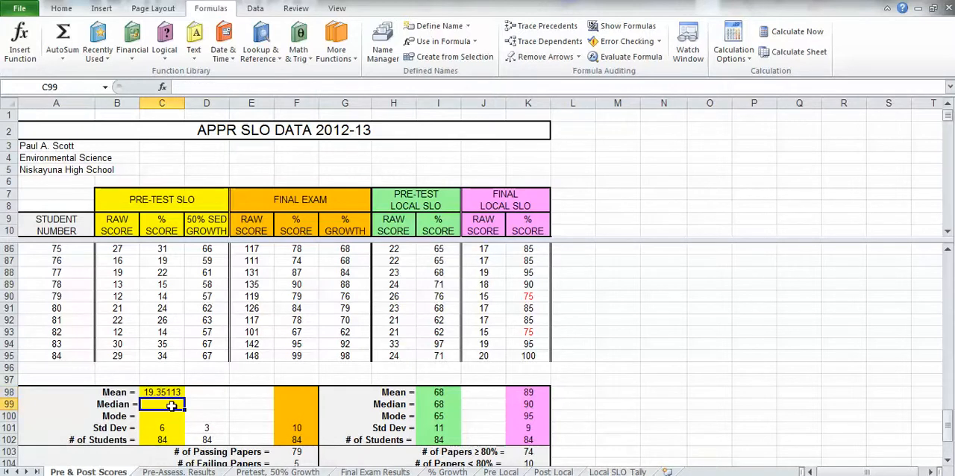
- Enter =MEDIAN(C12:C95) in C99, giving a pre-test median of 18.60465
{"action": "type", "text": "=med"}
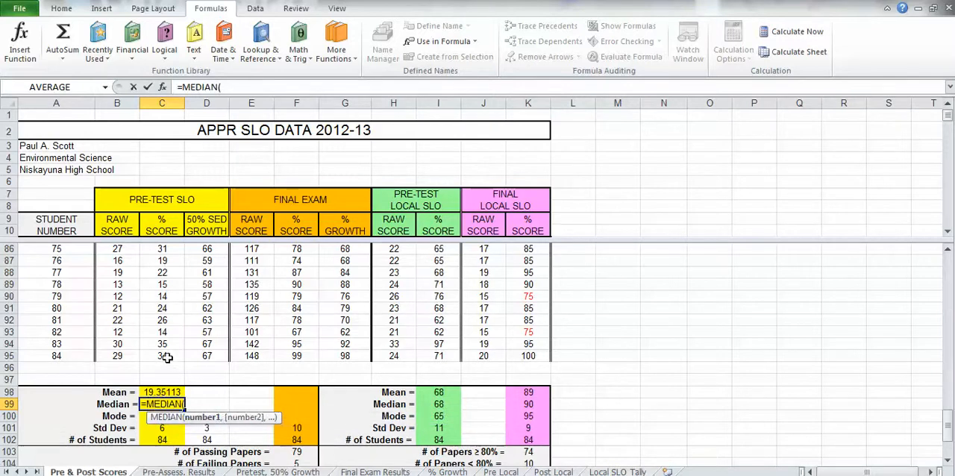
{"action": "left_click", "coordinate": [162, 356]}
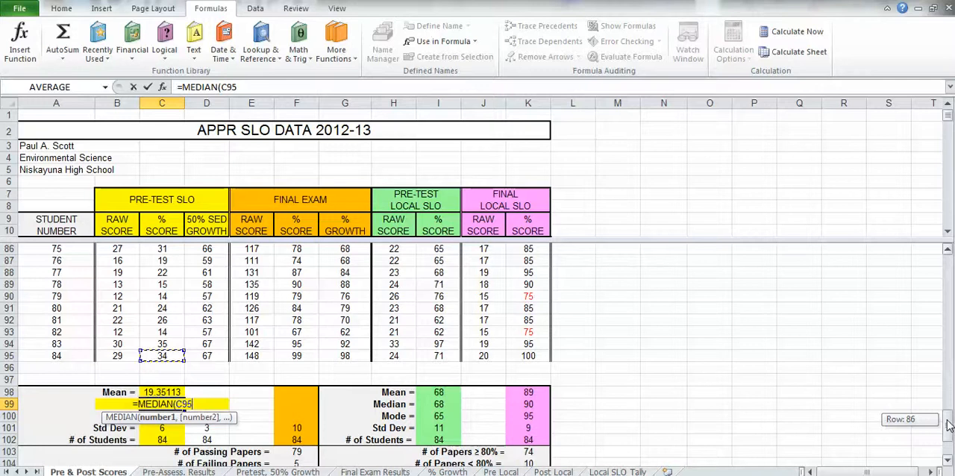
{"action": "scroll", "scroll_direction": "up", "scroll_amount": 3}
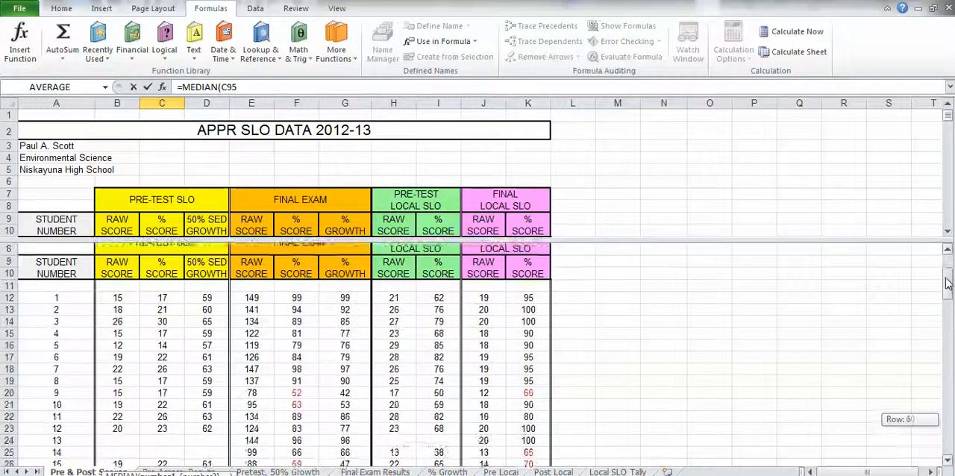
{"action": "scroll", "scroll_direction": "up", "scroll_amount": 3}
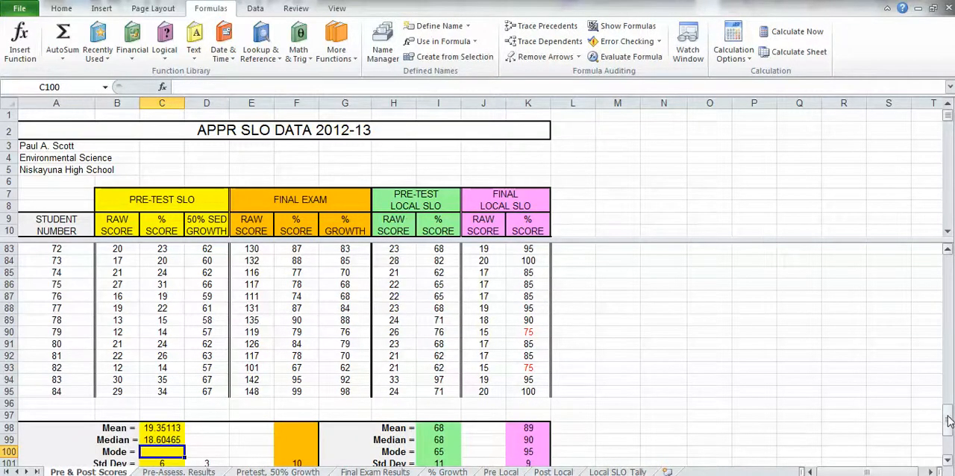
- Enter =MODE(C12:C95) in C100, giving a pre-test mode of 18.60465
{"action": "scroll", "scroll_direction": "down", "scroll_amount": 3}
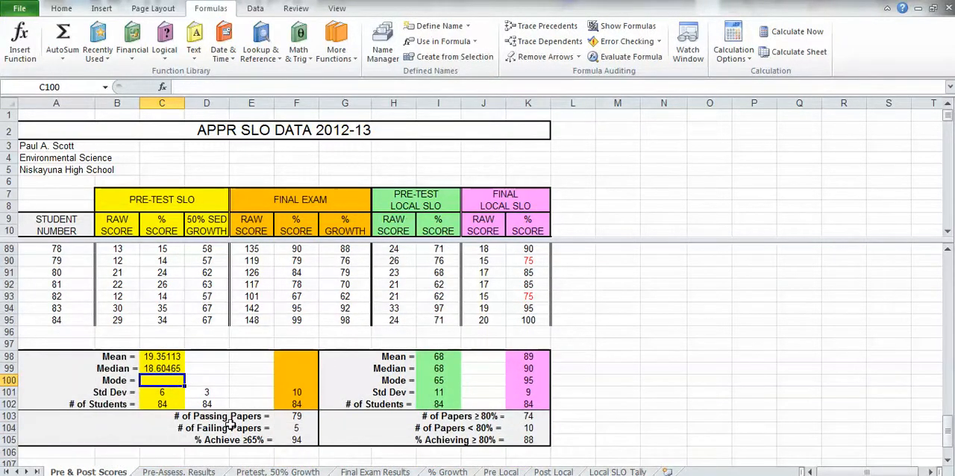
{"action": "type", "text": "=mod"}
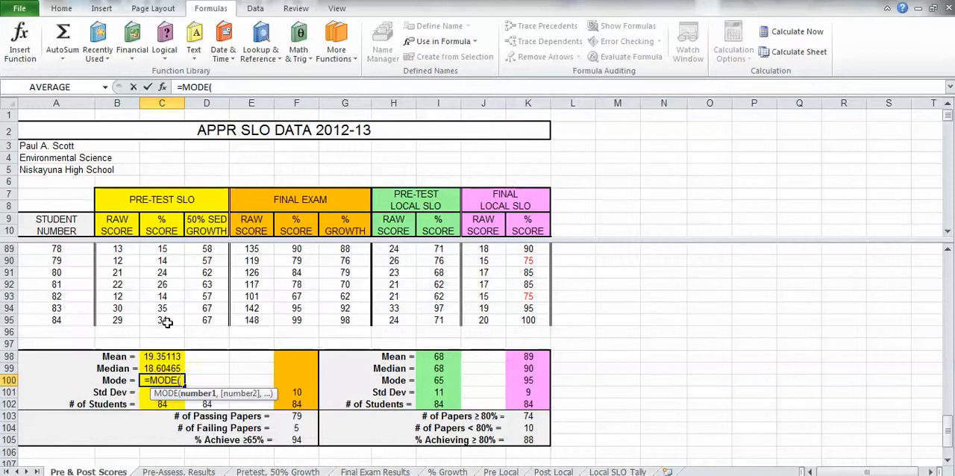
{"action": "left_click", "coordinate": [162, 320]}
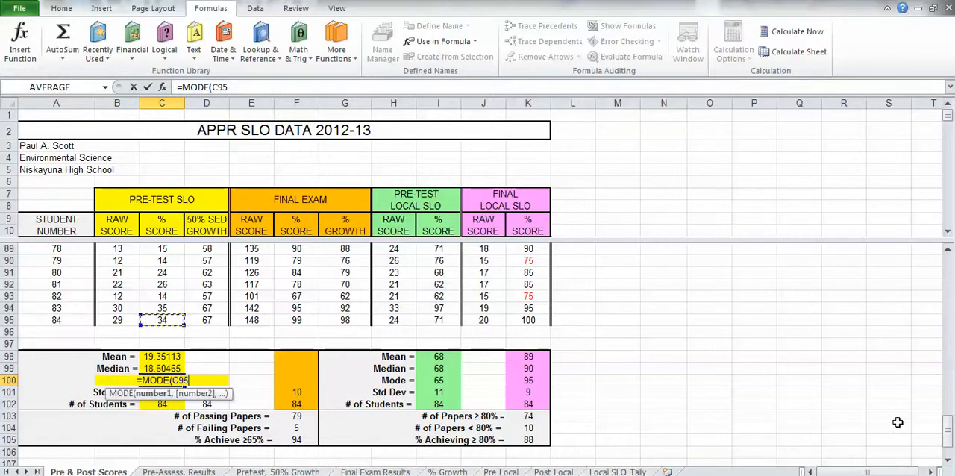
{"action": "scroll", "scroll_direction": "up", "scroll_amount": 3}
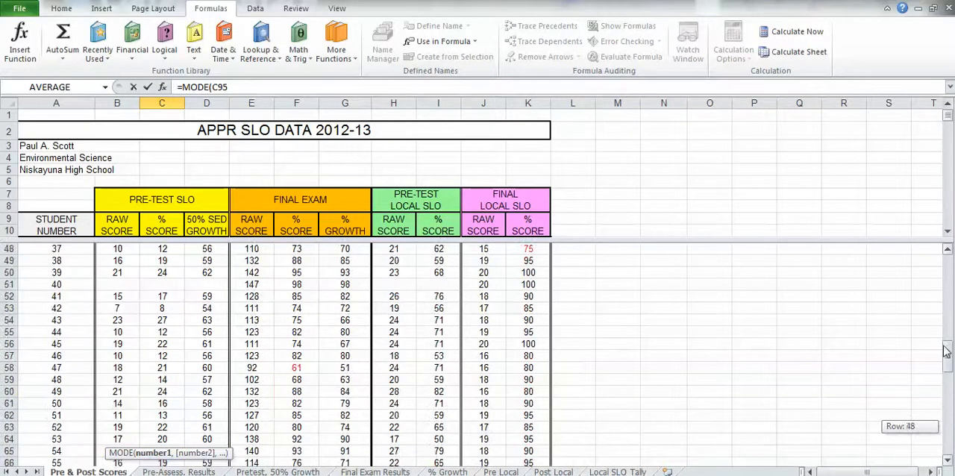
{"action": "scroll", "scroll_direction": "up", "scroll_amount": 3}
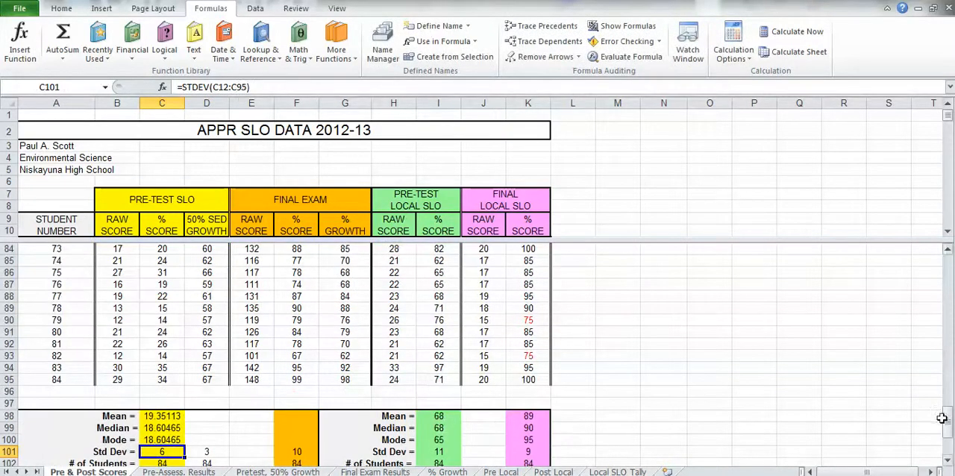
{"action": "scroll", "scroll_direction": "down", "scroll_amount": 3}
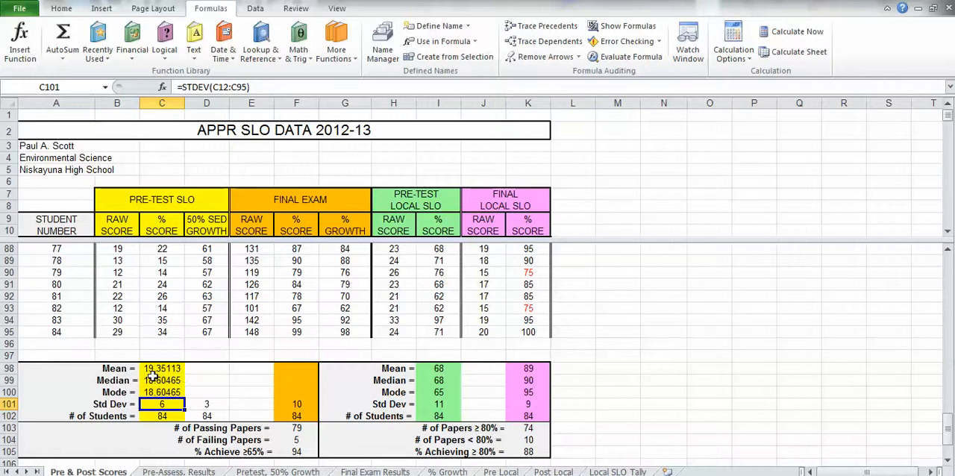
{"action": "mouse_move", "coordinate": [579, 375]}
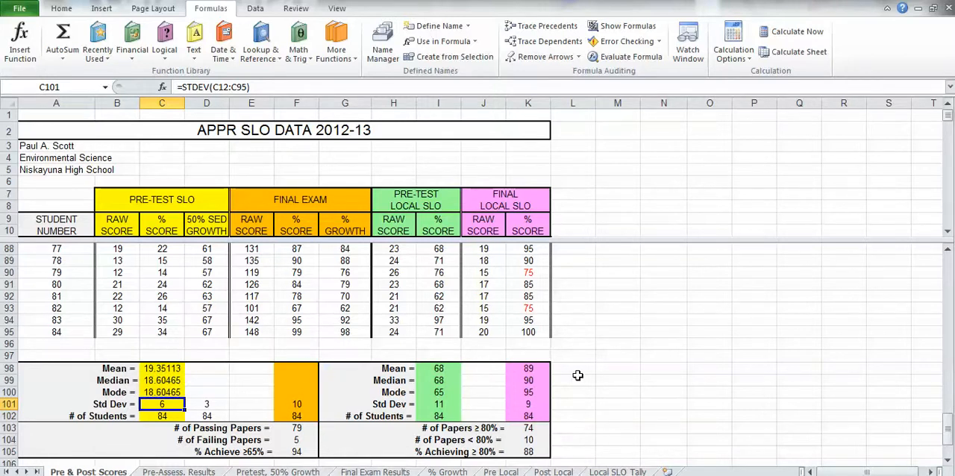
- Reduce decimals so the pre-test Mean, Median and Mode each display as whole number 19
{"action": "left_click", "coordinate": [573, 380]}
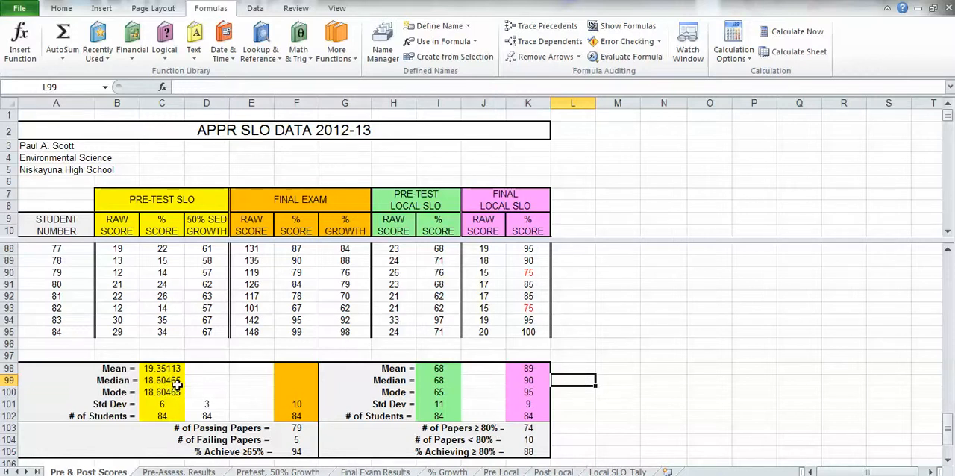
{"action": "left_click", "coordinate": [161, 368]}
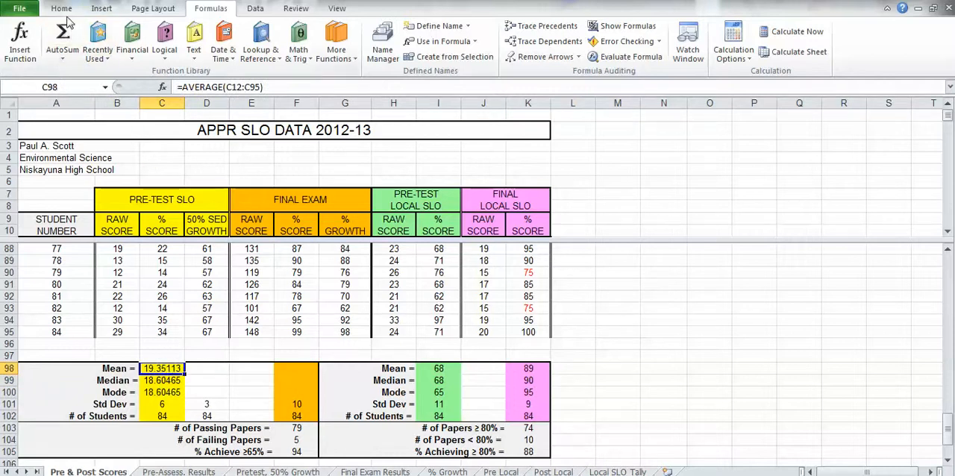
{"action": "left_click", "coordinate": [61, 8]}
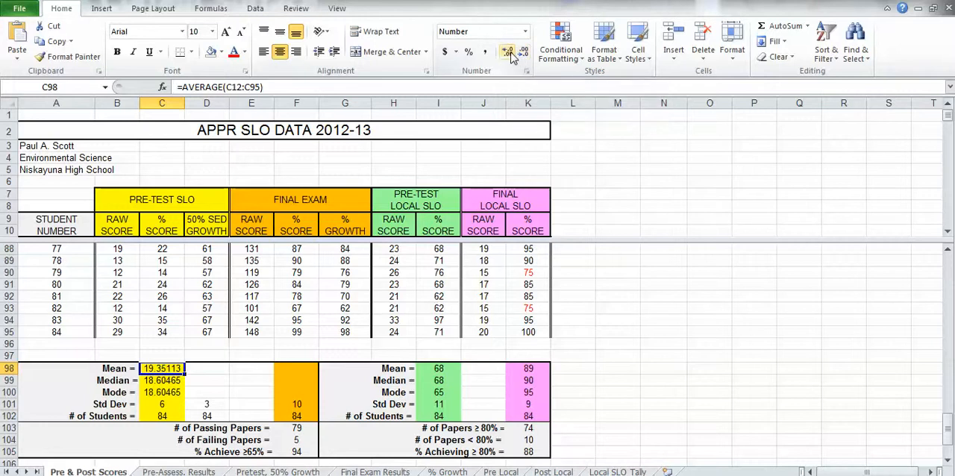
{"action": "mouse_move", "coordinate": [507, 50]}
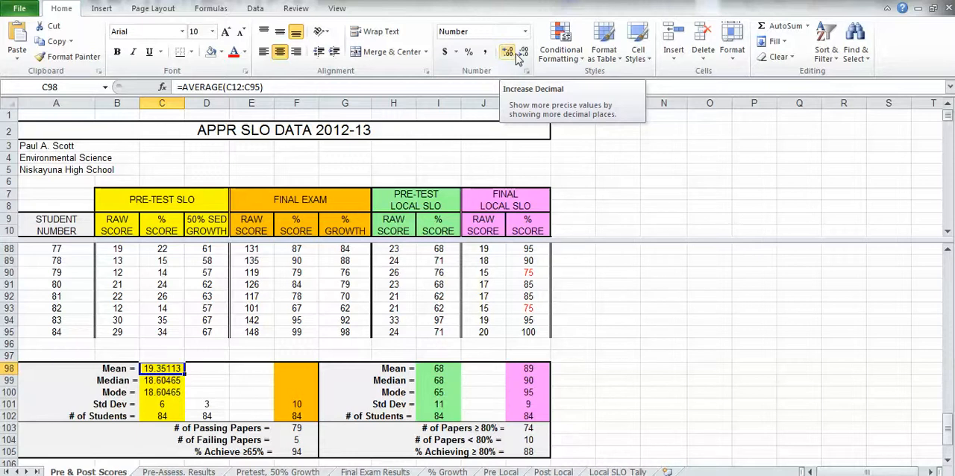
{"action": "mouse_move", "coordinate": [523, 52]}
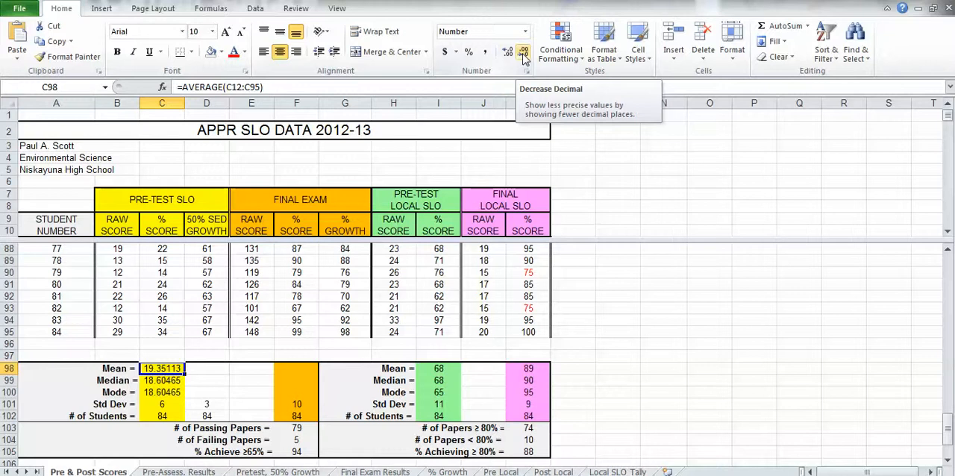
{"action": "left_click", "coordinate": [524, 51]}
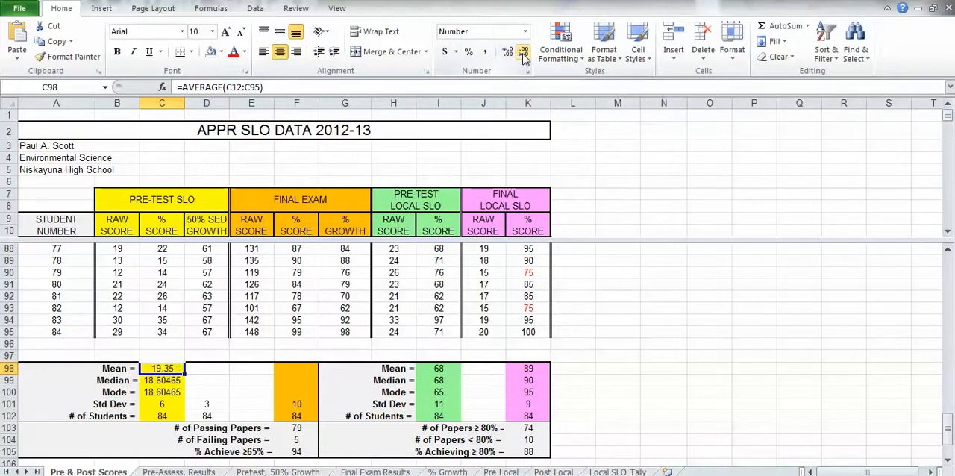
{"action": "left_click", "coordinate": [522, 51]}
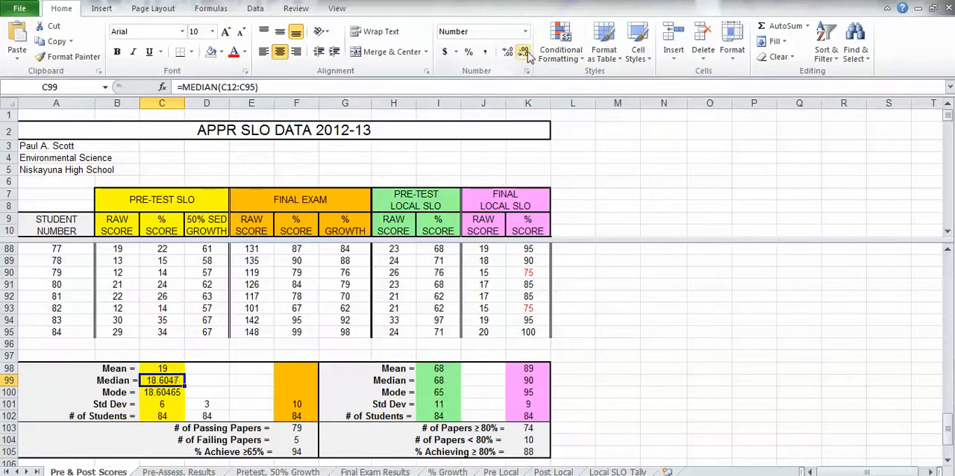
{"action": "left_click", "coordinate": [525, 51]}
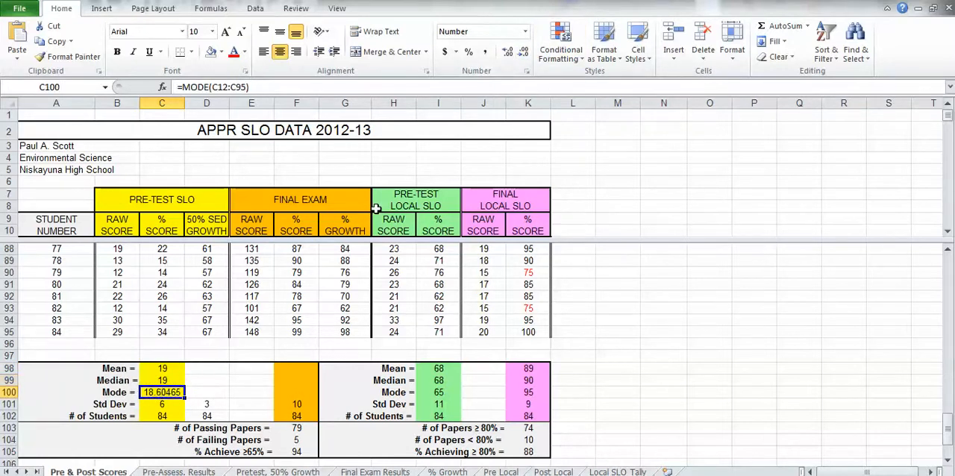
{"action": "mouse_move", "coordinate": [524, 51]}
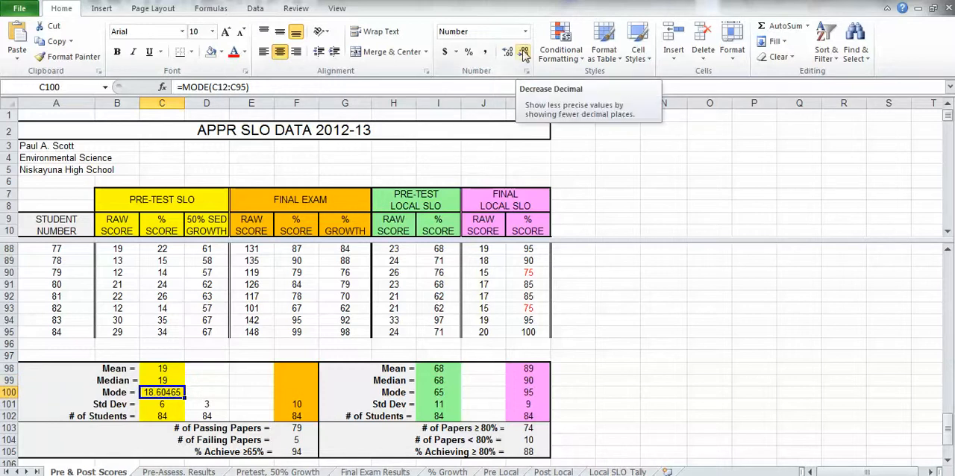
{"action": "left_click", "coordinate": [524, 52]}
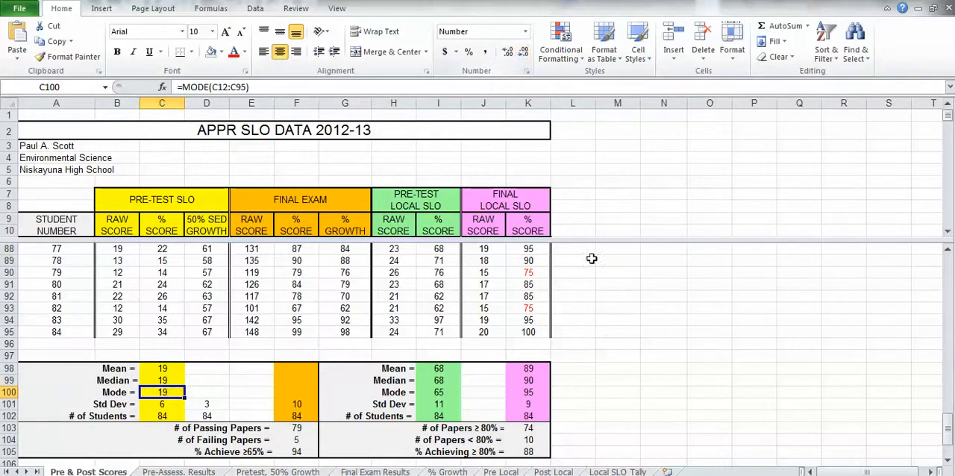
{"action": "mouse_move", "coordinate": [611, 309]}
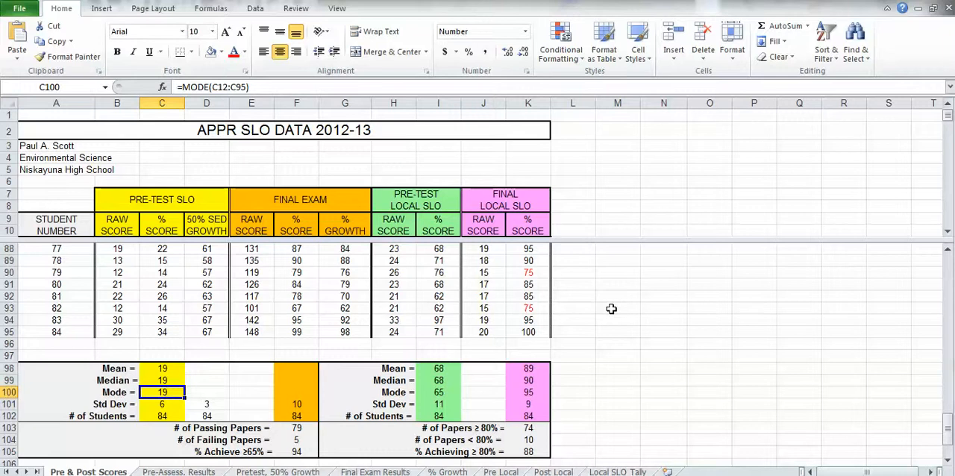
{"action": "mouse_move", "coordinate": [300, 371]}
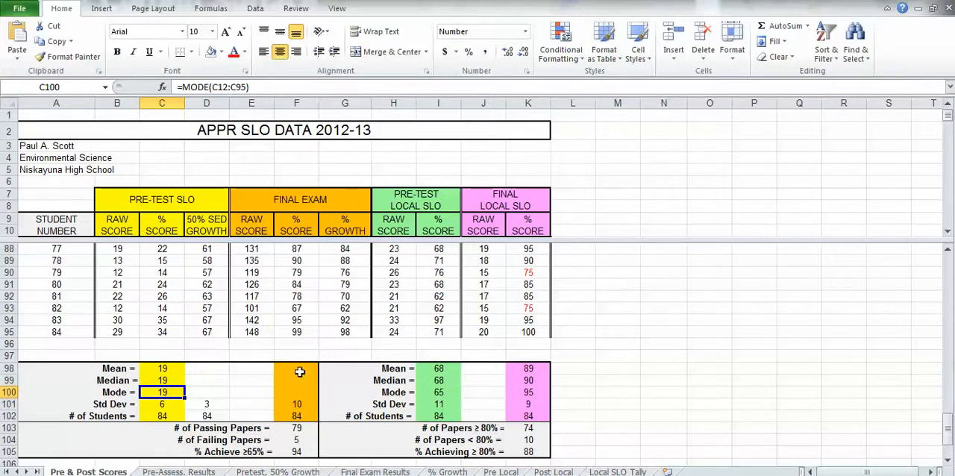
{"action": "mouse_move", "coordinate": [219, 392]}
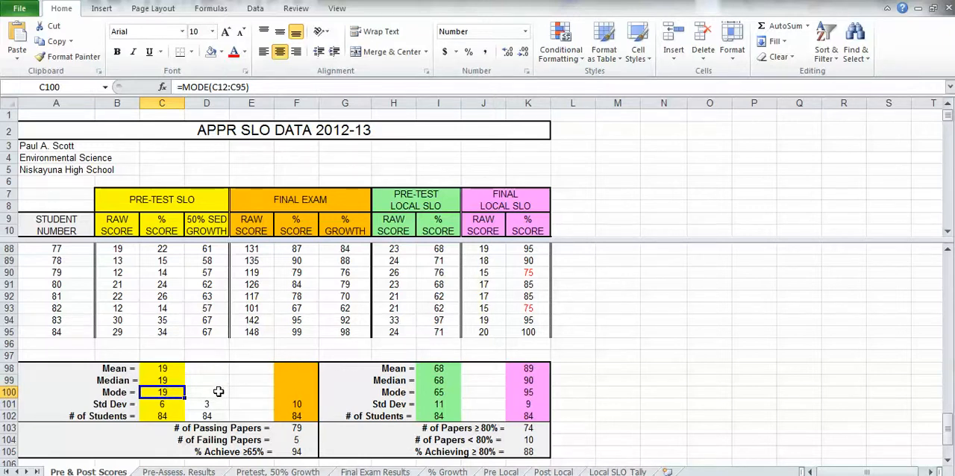
{"action": "mouse_move", "coordinate": [278, 373]}
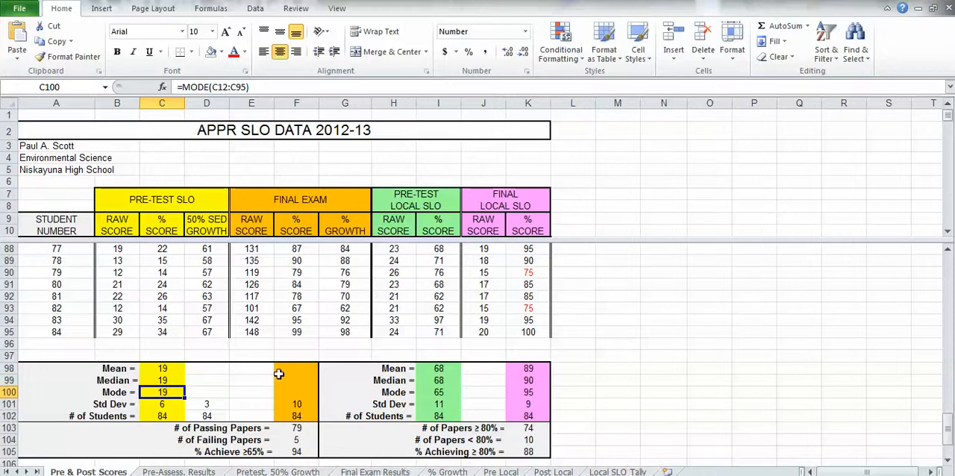
{"action": "mouse_move", "coordinate": [217, 368]}
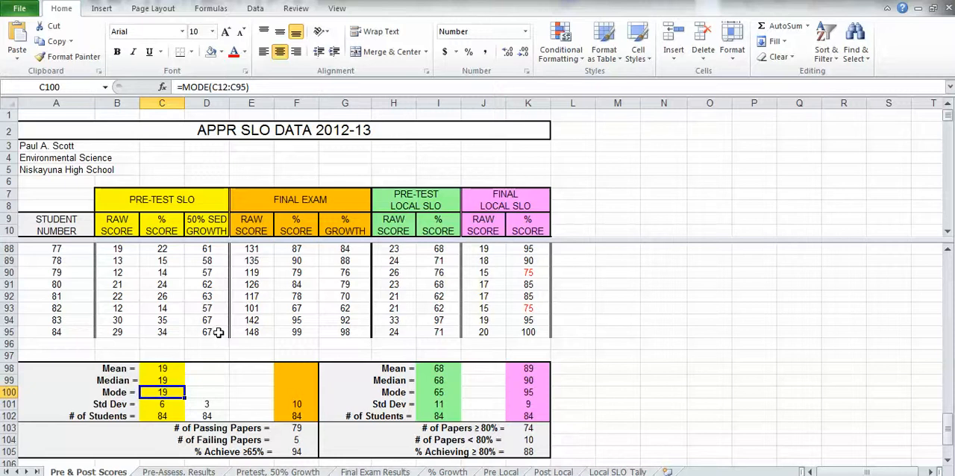
{"action": "mouse_move", "coordinate": [216, 269]}
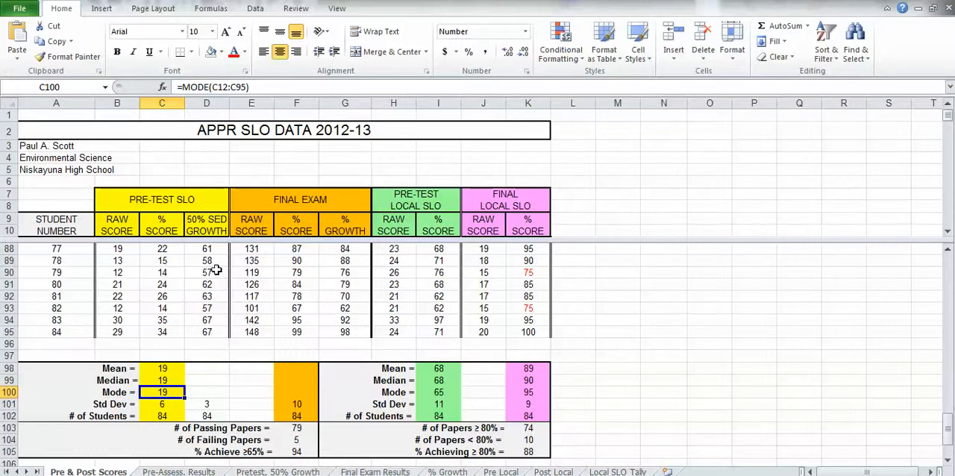
{"action": "mouse_move", "coordinate": [194, 371]}
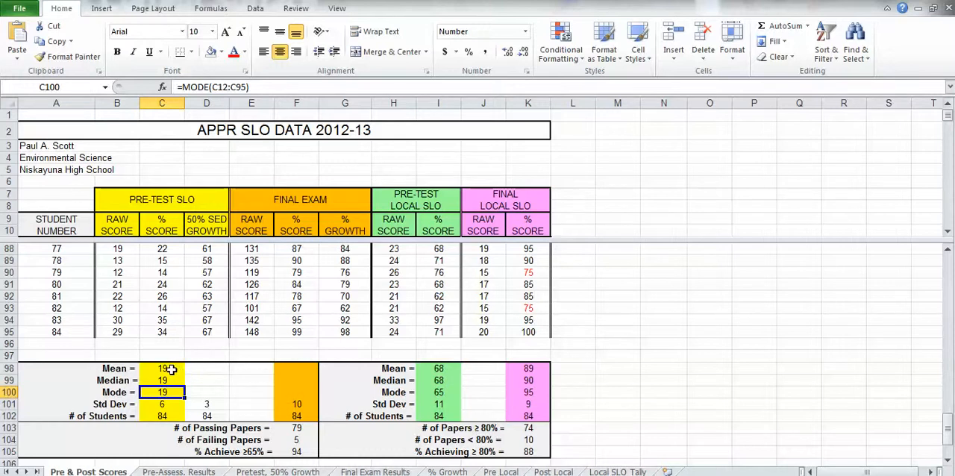
- Select C98:F100 and fill the Mean, Median and Mode formulas right through the final exam % column
{"action": "left_click", "coordinate": [161, 368]}
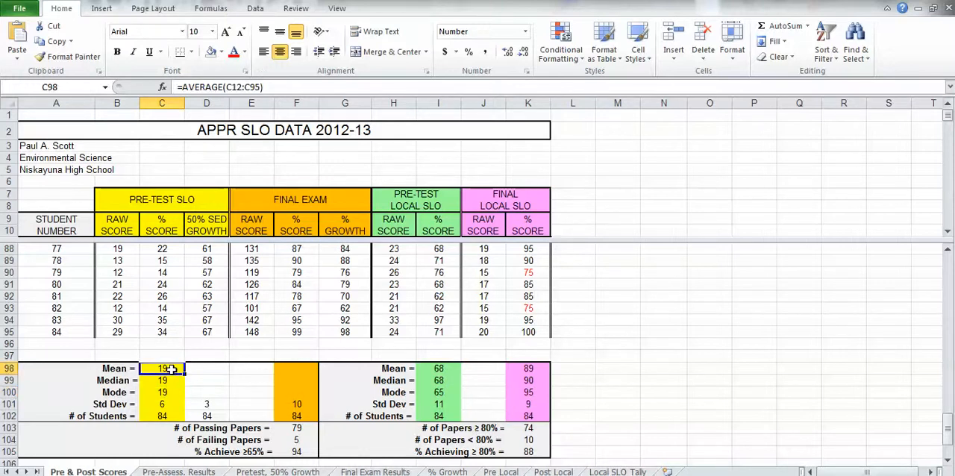
{"action": "left_click_drag", "start_coordinate": [162, 368], "coordinate": [162, 392]}
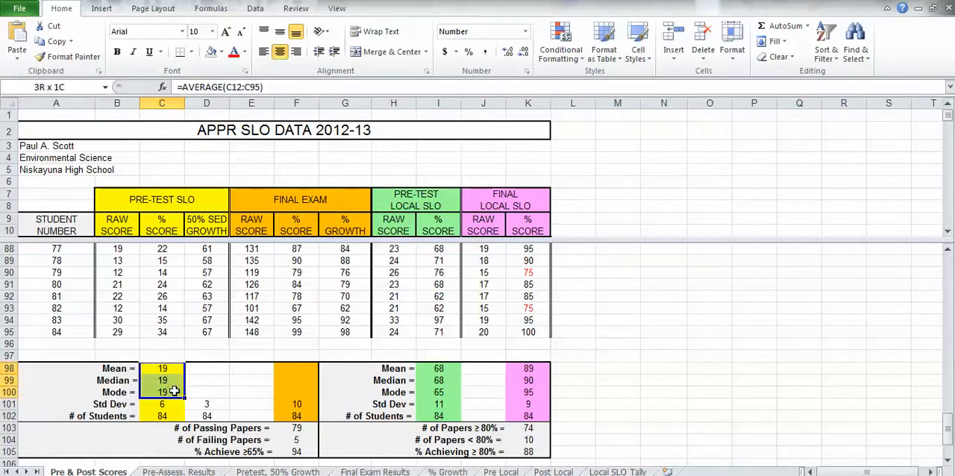
{"action": "left_click_drag", "start_coordinate": [162, 380], "coordinate": [207, 392]}
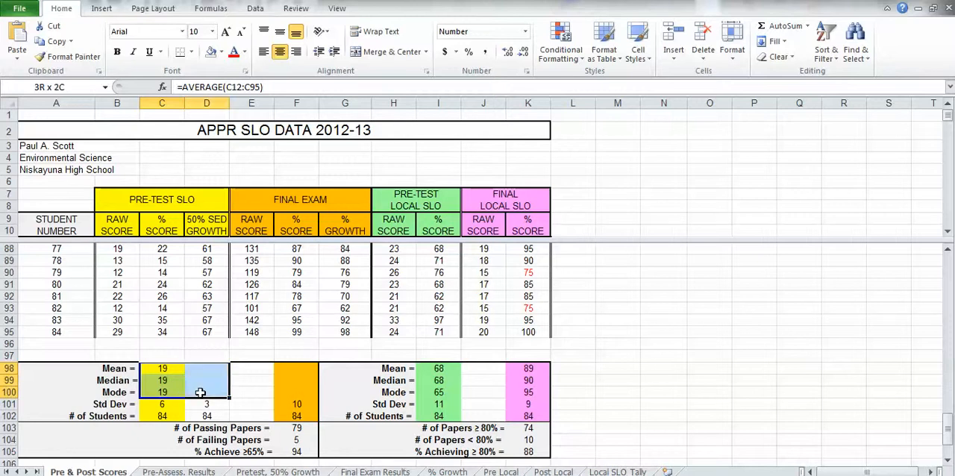
{"action": "left_click_drag", "start_coordinate": [207, 381], "coordinate": [296, 381]}
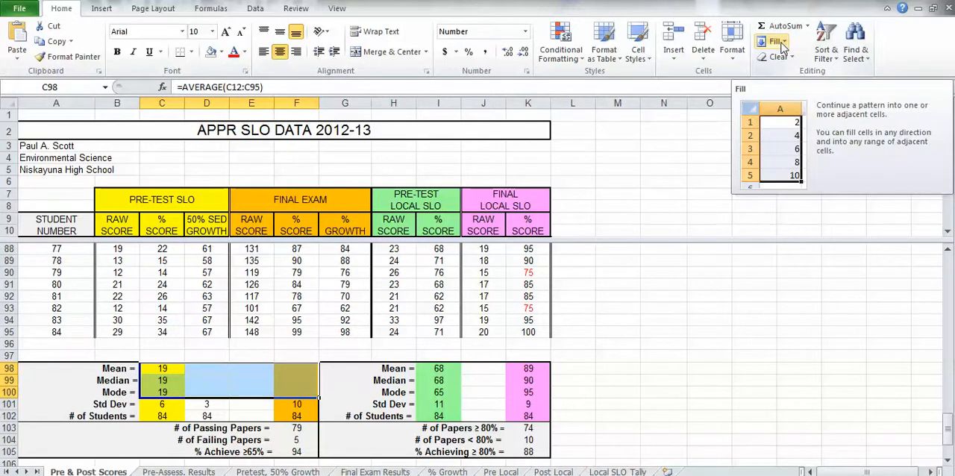
{"action": "left_click", "coordinate": [777, 41]}
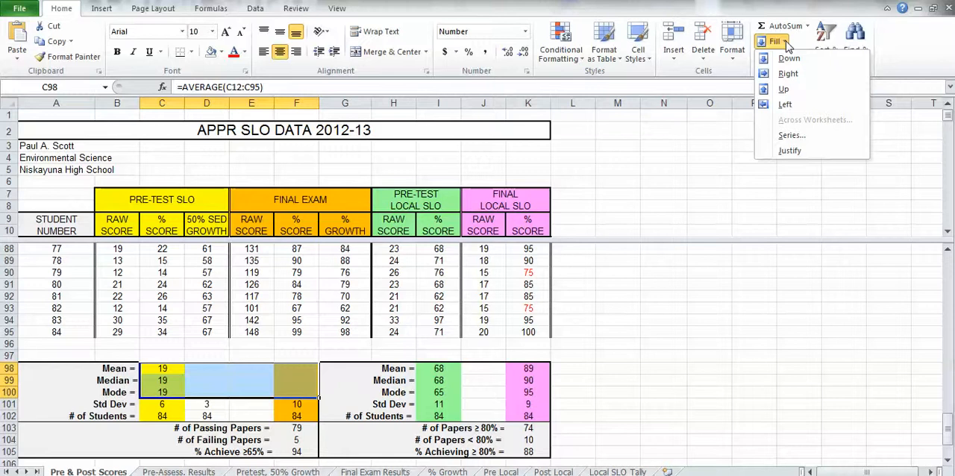
{"action": "mouse_move", "coordinate": [788, 73]}
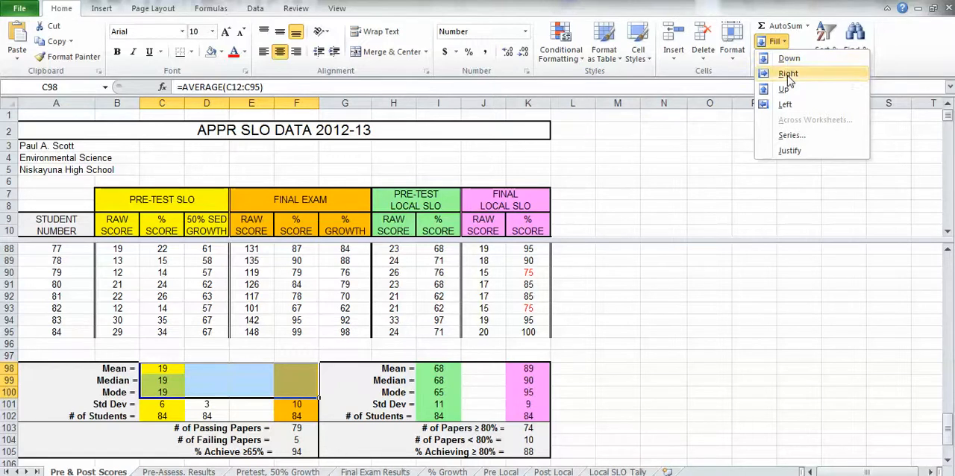
{"action": "left_click", "coordinate": [789, 74]}
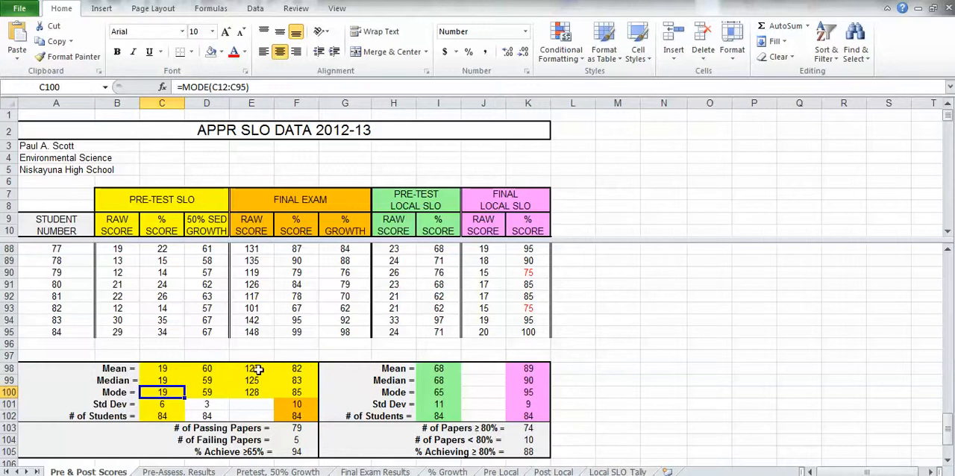
{"action": "left_click", "coordinate": [206, 368]}
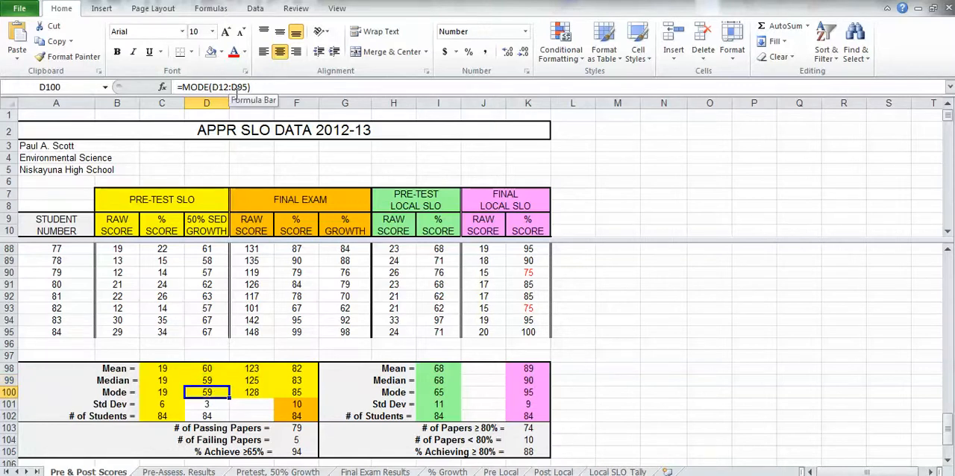
{"action": "mouse_move", "coordinate": [254, 366]}
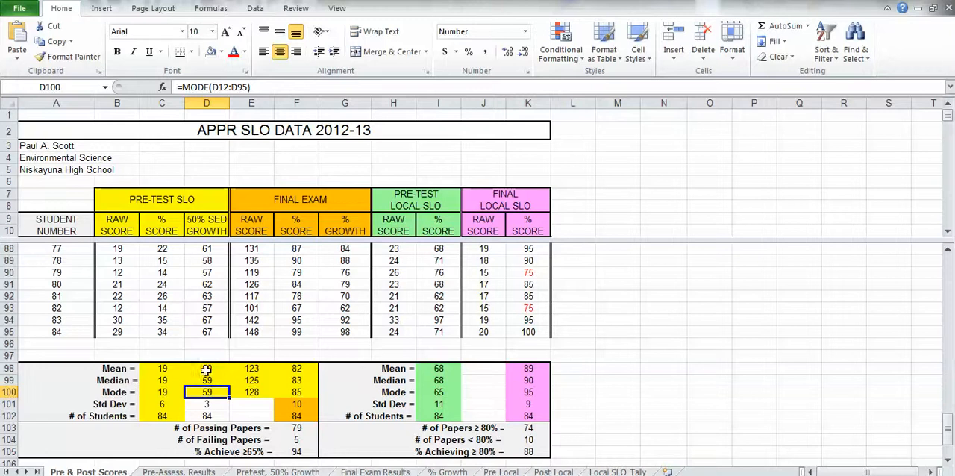
{"action": "mouse_move", "coordinate": [207, 369]}
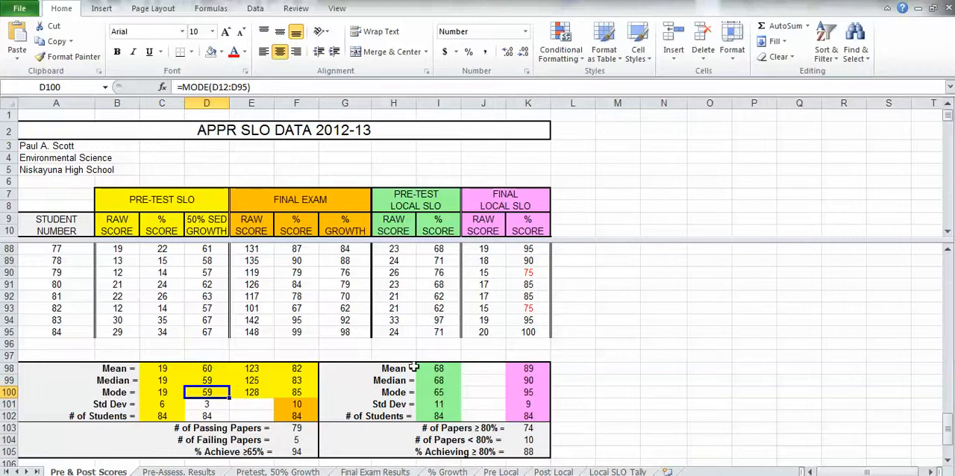
{"action": "mouse_move", "coordinate": [574, 362]}
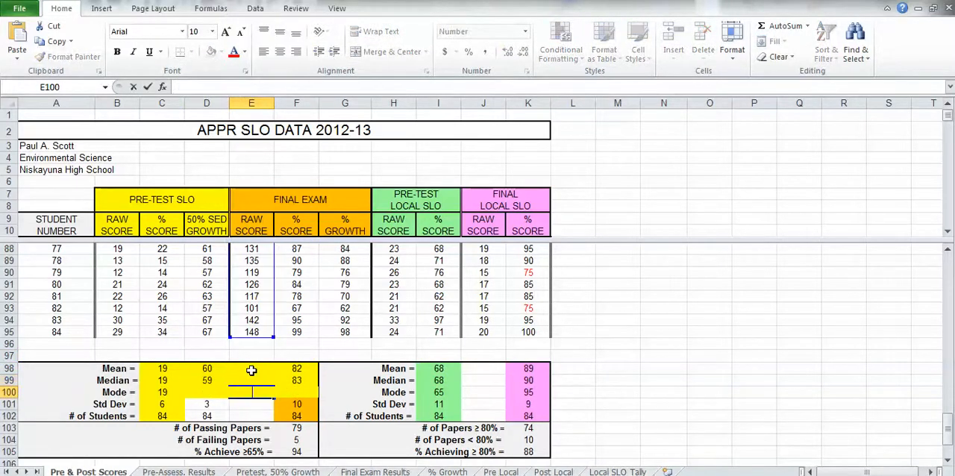
{"action": "mouse_move", "coordinate": [592, 402]}
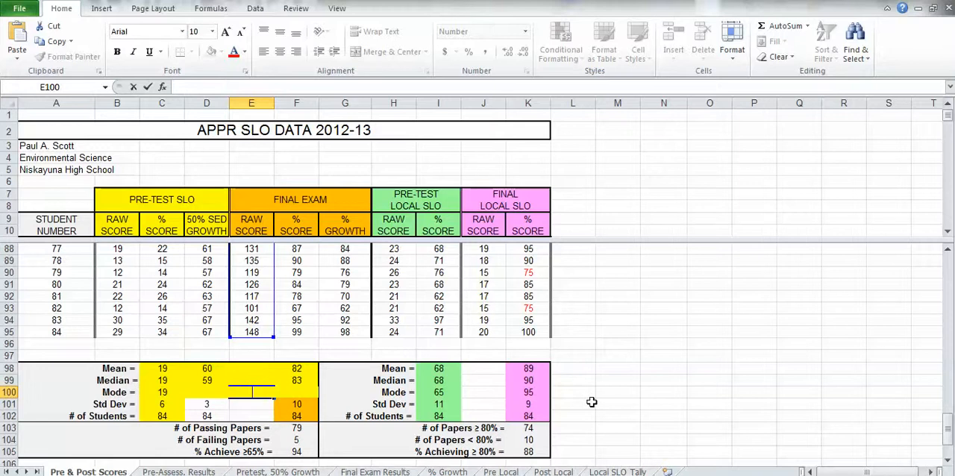
- Clear yellow fill from the growth and raw-score summary cells (D98:E100), then target the final exam % summaries F98:F100
{"action": "left_click", "coordinate": [206, 368]}
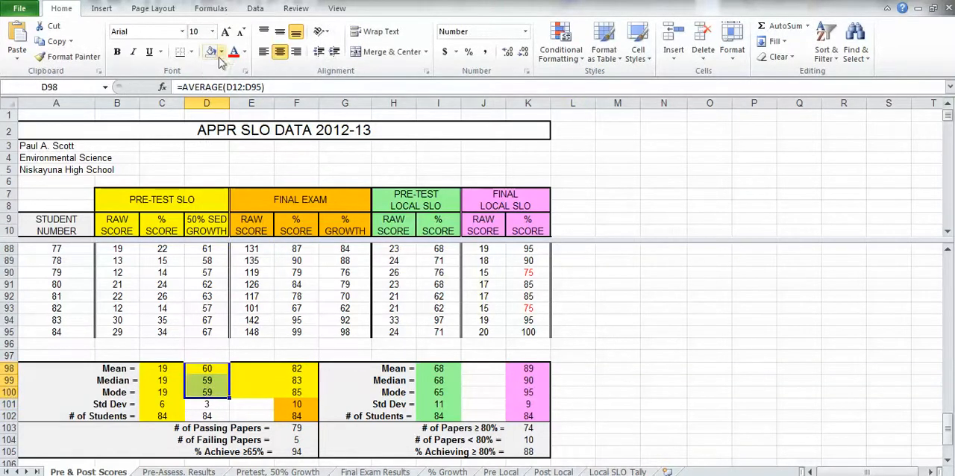
{"action": "left_click", "coordinate": [222, 51]}
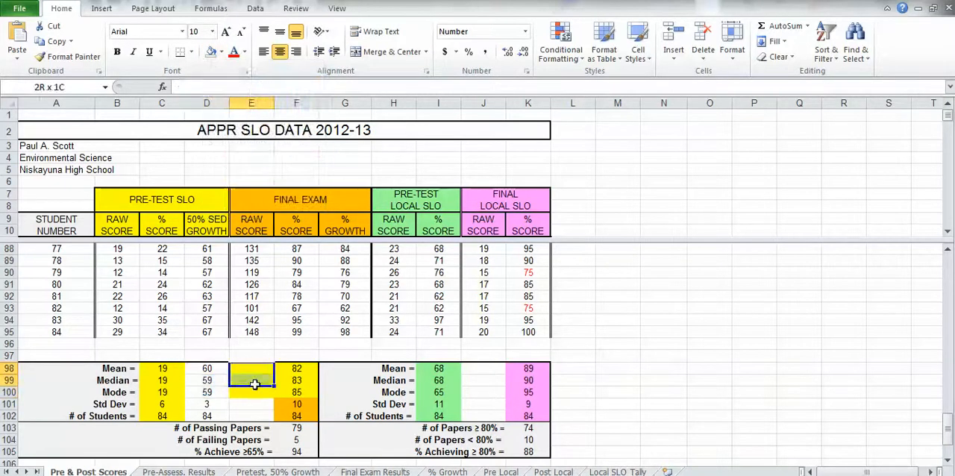
{"action": "left_click", "coordinate": [233, 51]}
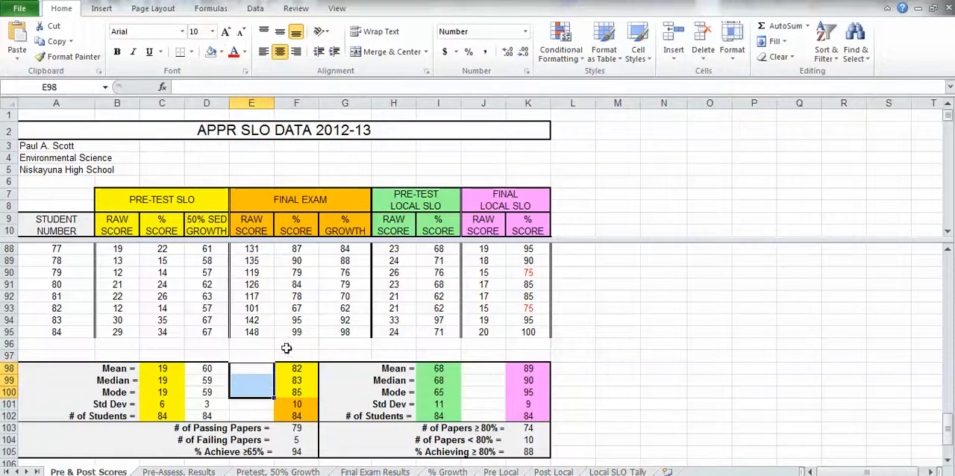
{"action": "left_click", "coordinate": [296, 368]}
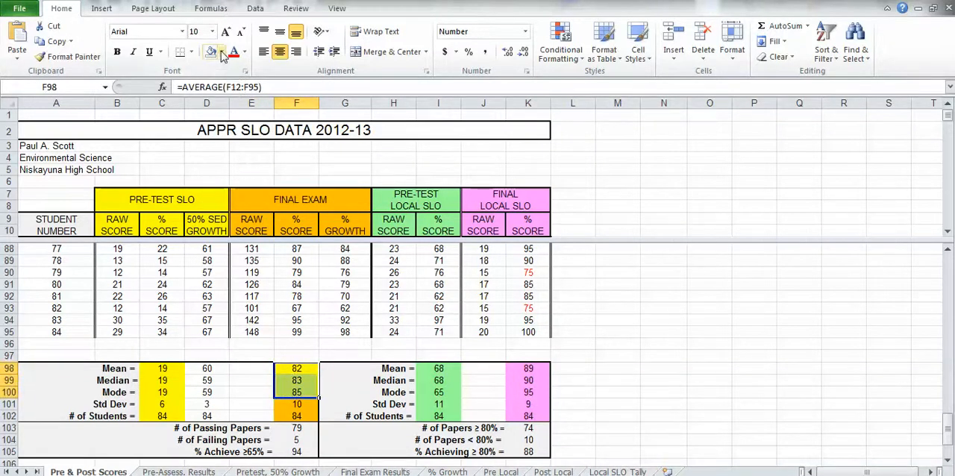
{"action": "left_click", "coordinate": [223, 51]}
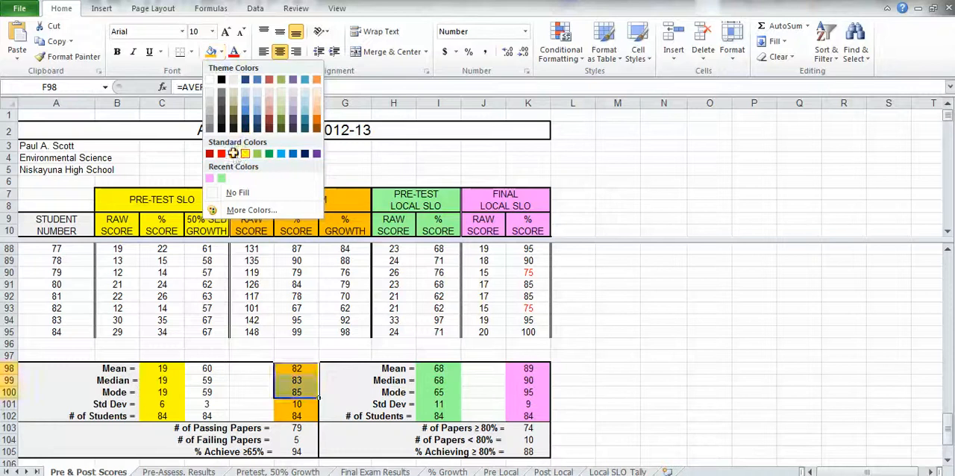